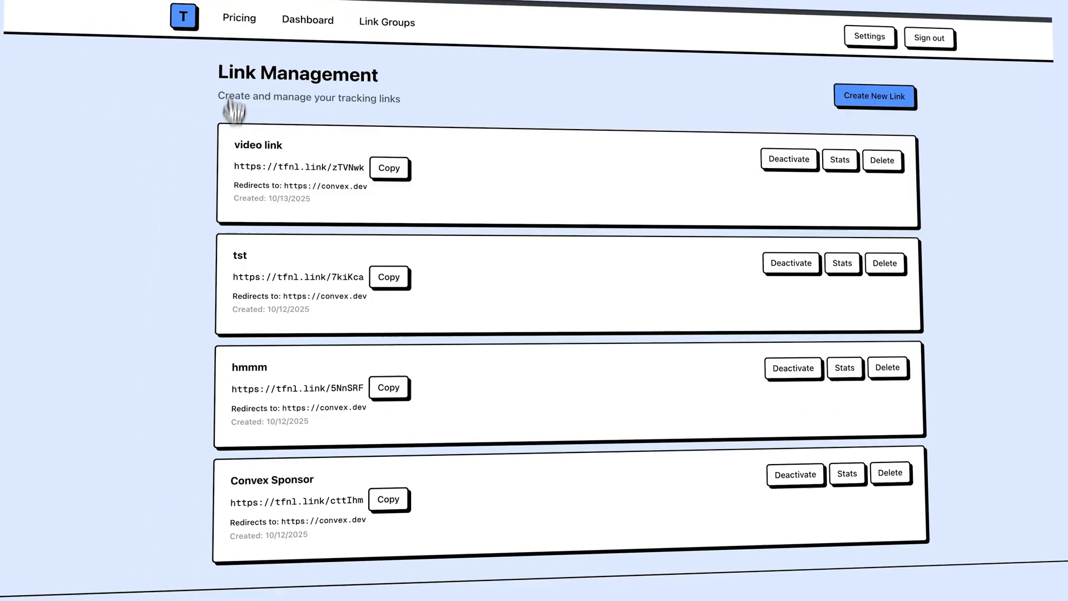
Step: Check the video link's click stats (1 click, 1 unique visitor, Active) and return to the dashboard
left_click(839, 159)
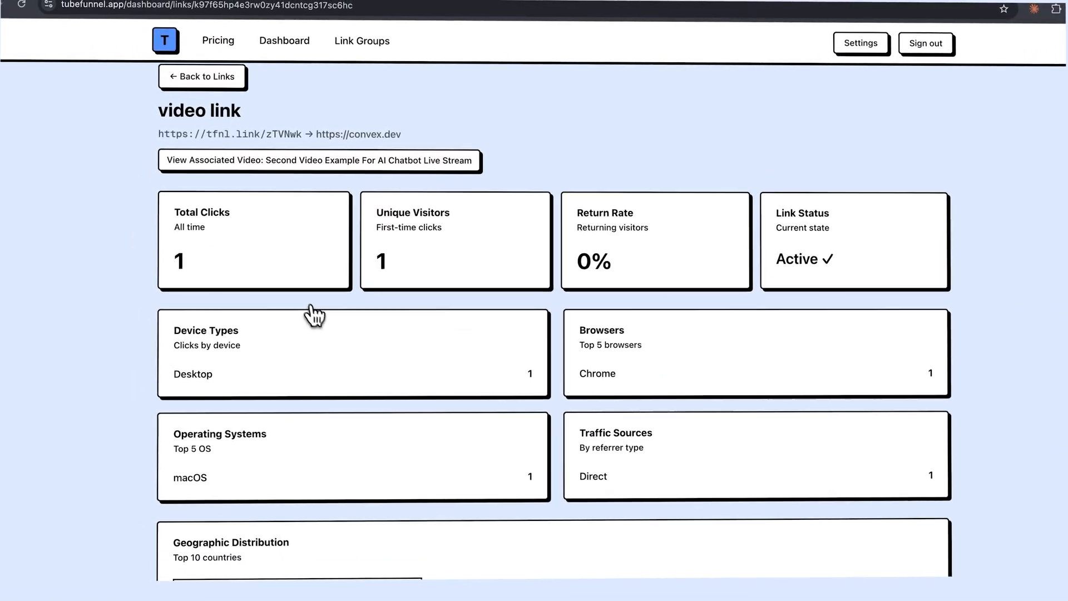
left_click(362, 41)
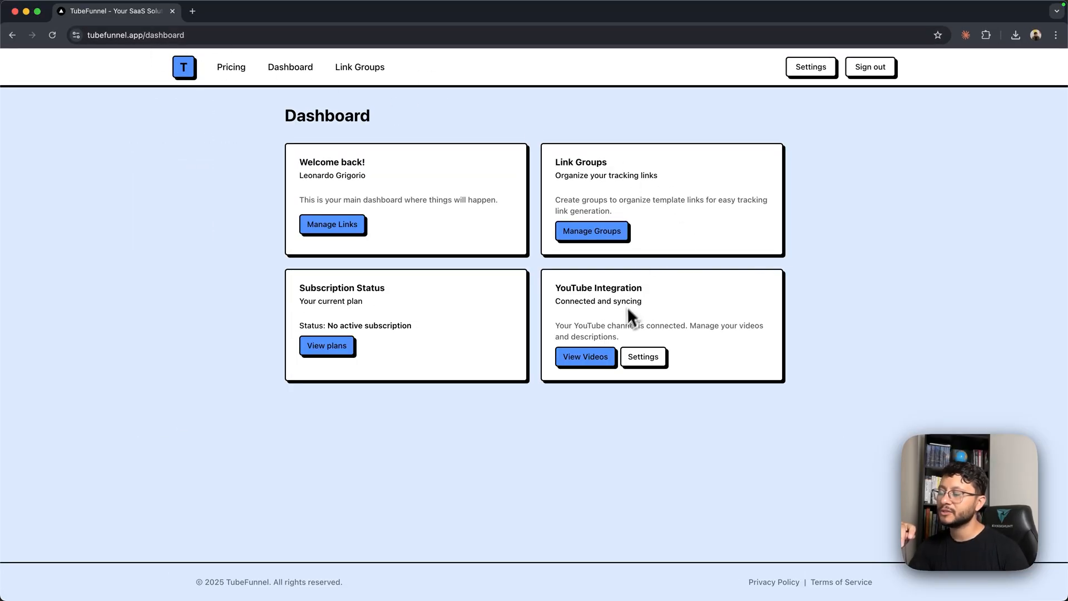
Step: Create a tracking link titled 'video link' from the Sponsorships group's Convex link for Second Video Example
left_click(584, 356)
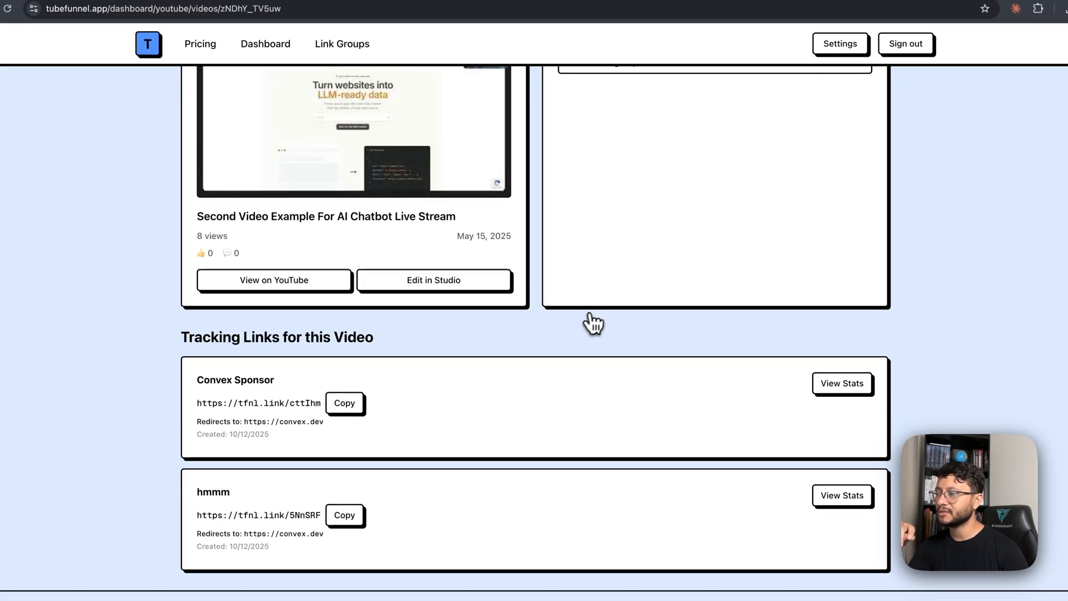
left_click(712, 208)
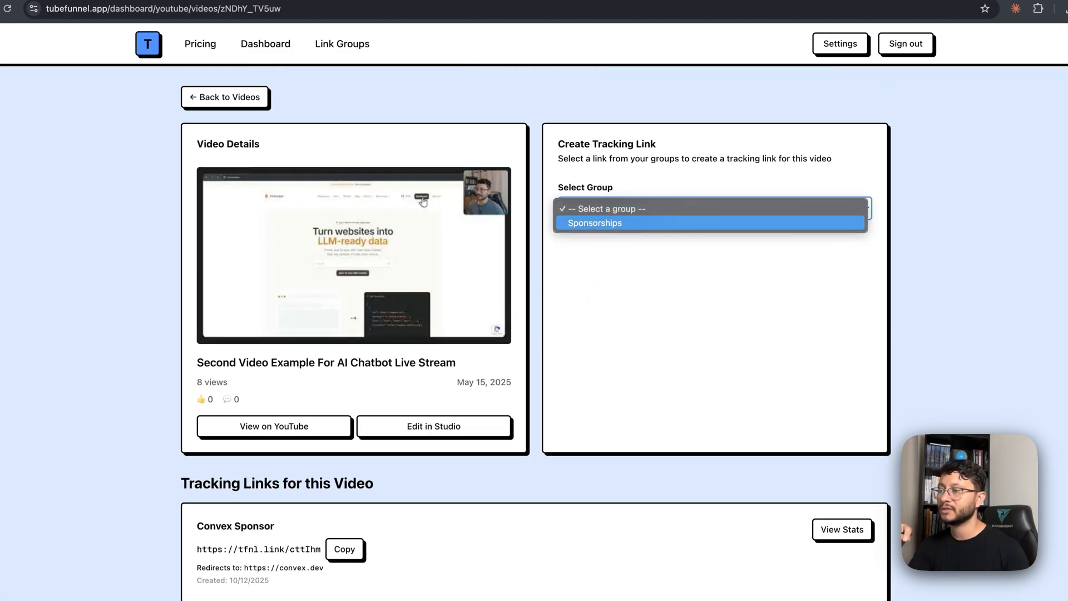
left_click(594, 223)
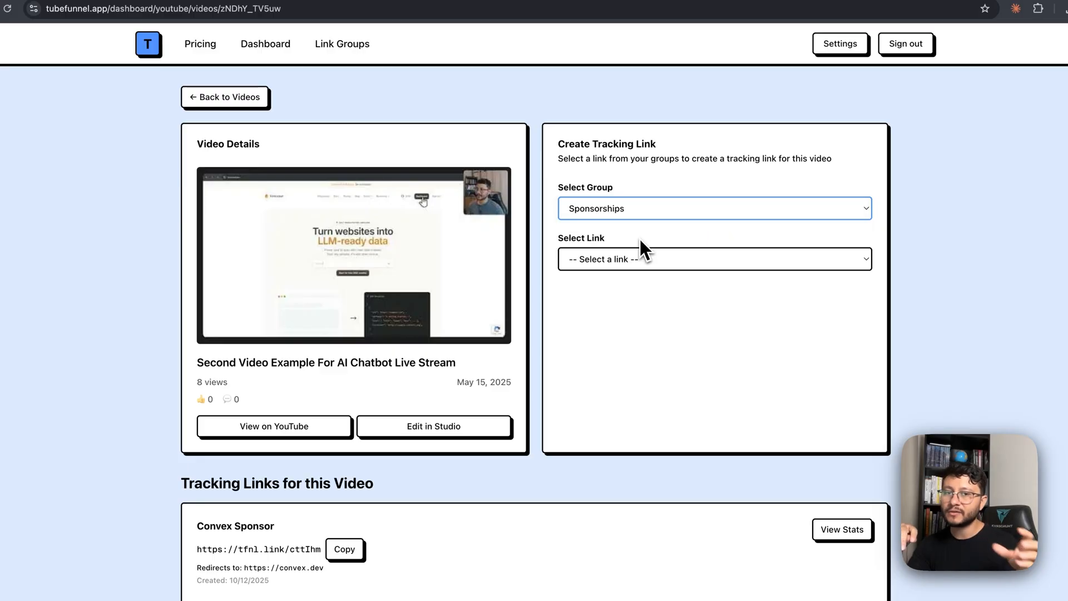
left_click(713, 258)
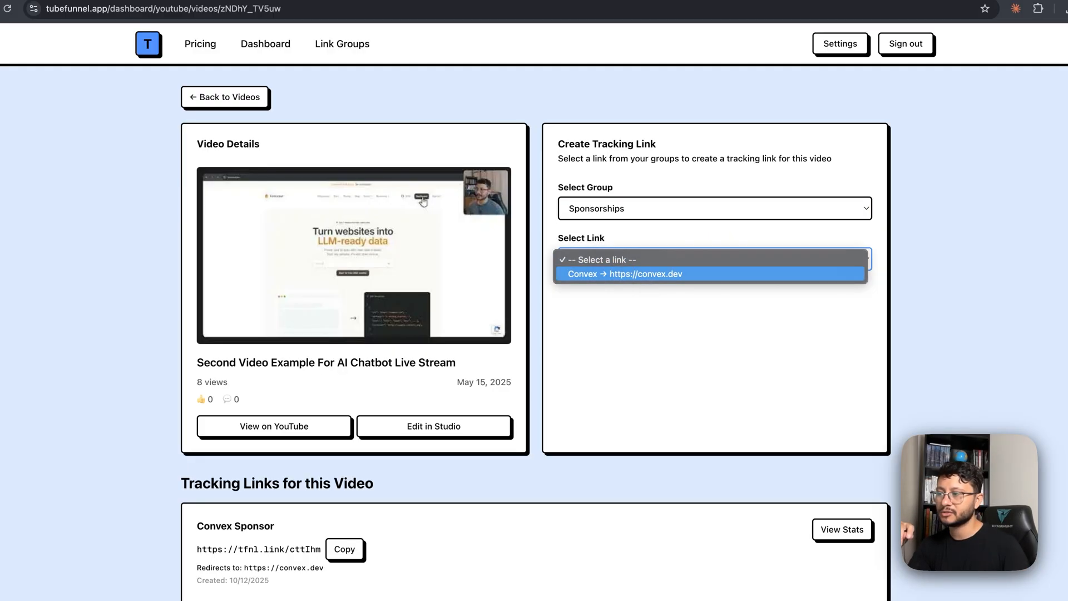
left_click(623, 274)
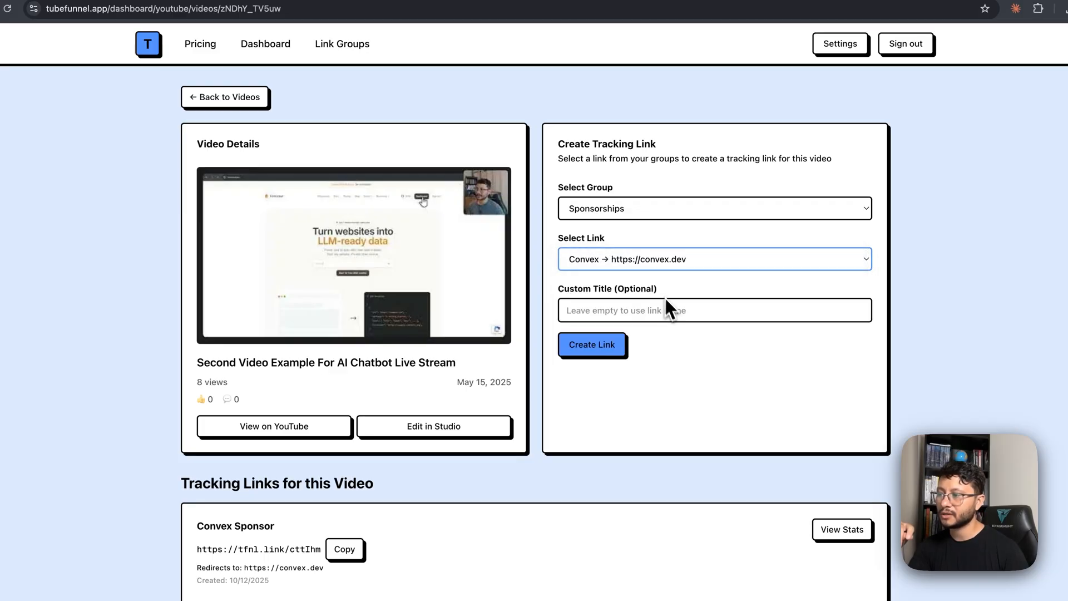
left_click(714, 310)
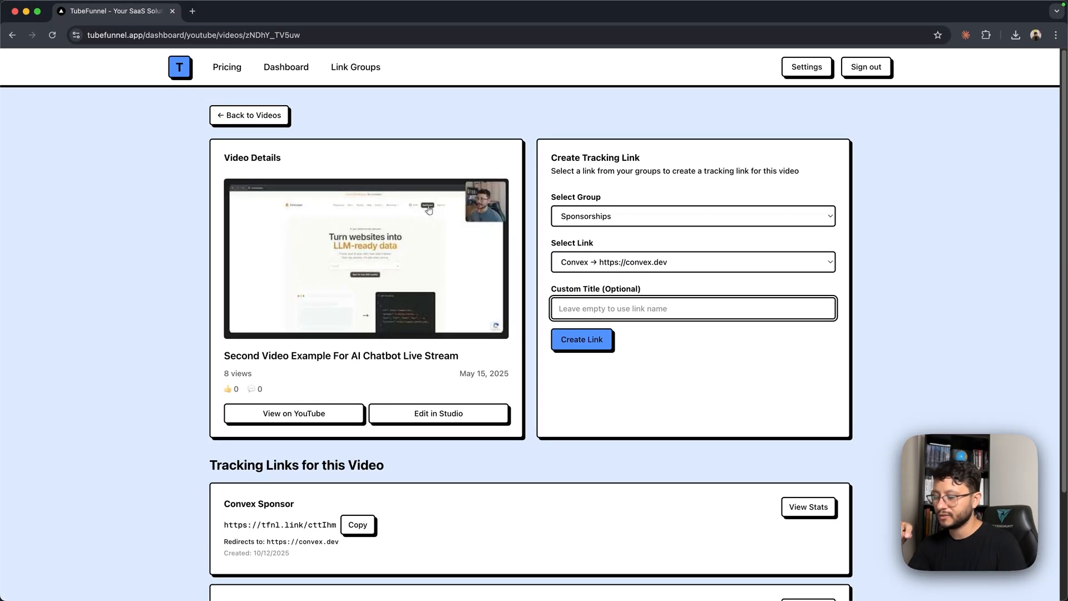
type("vide")
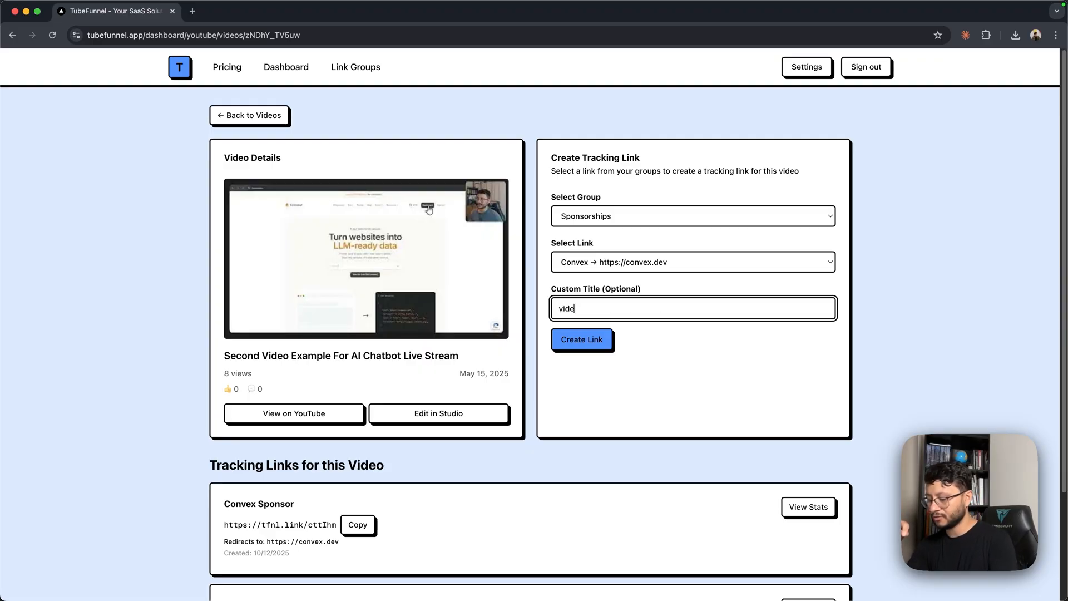
left_click(581, 339)
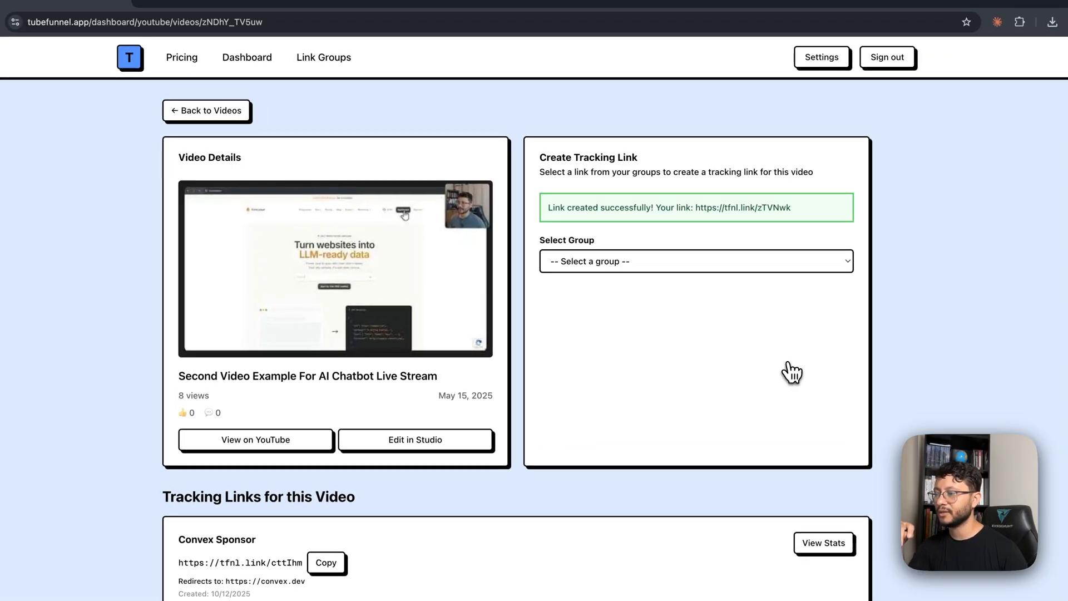
Step: Visit tfnl.link/zTVNwk in a new tab, confirm it redirects to convex.dev, and return to the video's links list
scroll("down", 3)
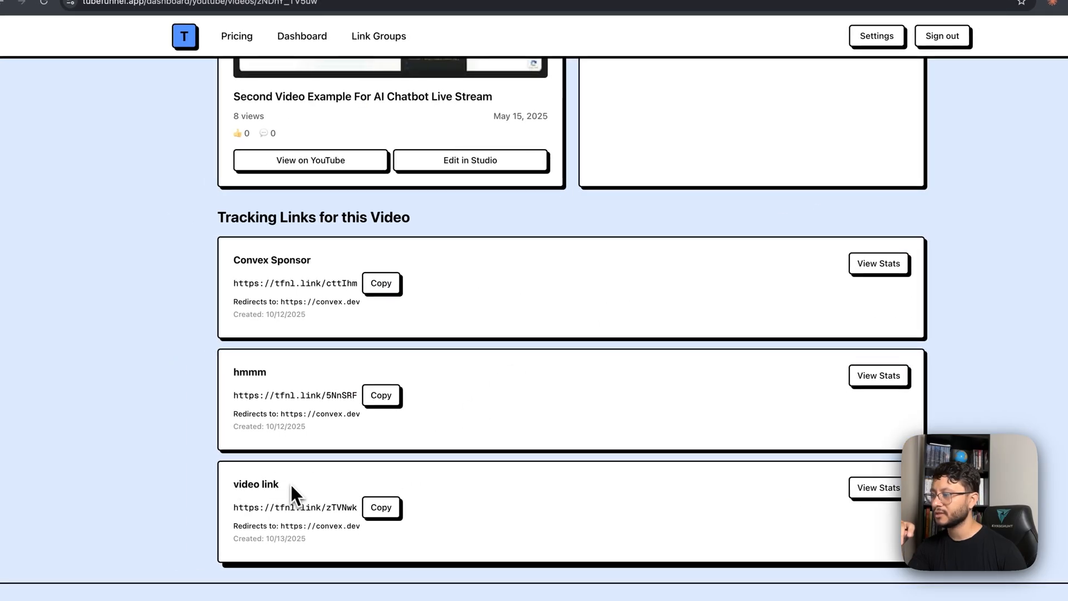
double_click(256, 483)
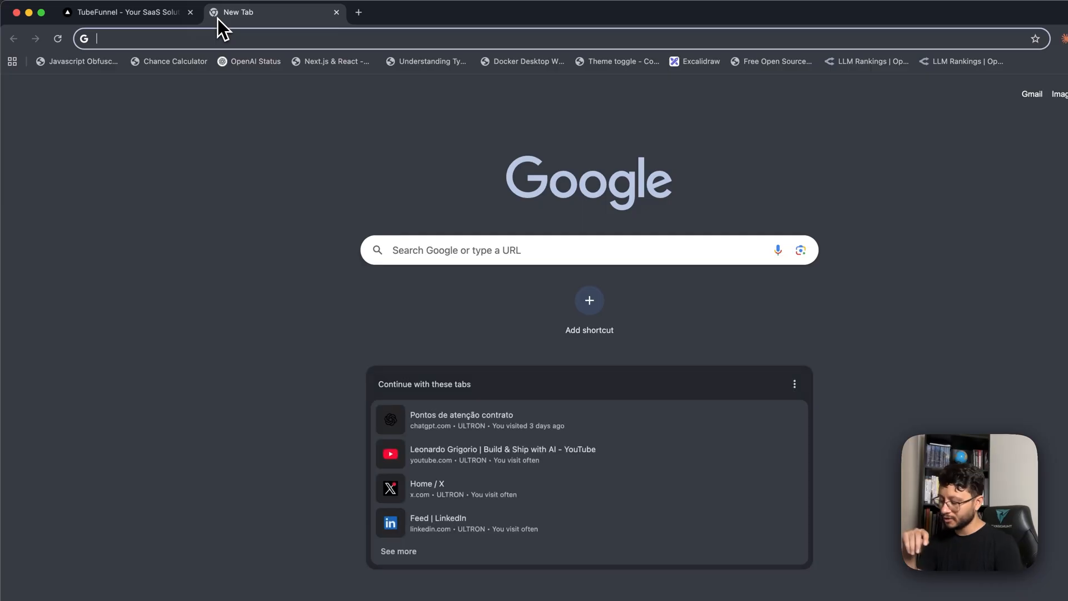
type("tfnl.link/zTVNwk")
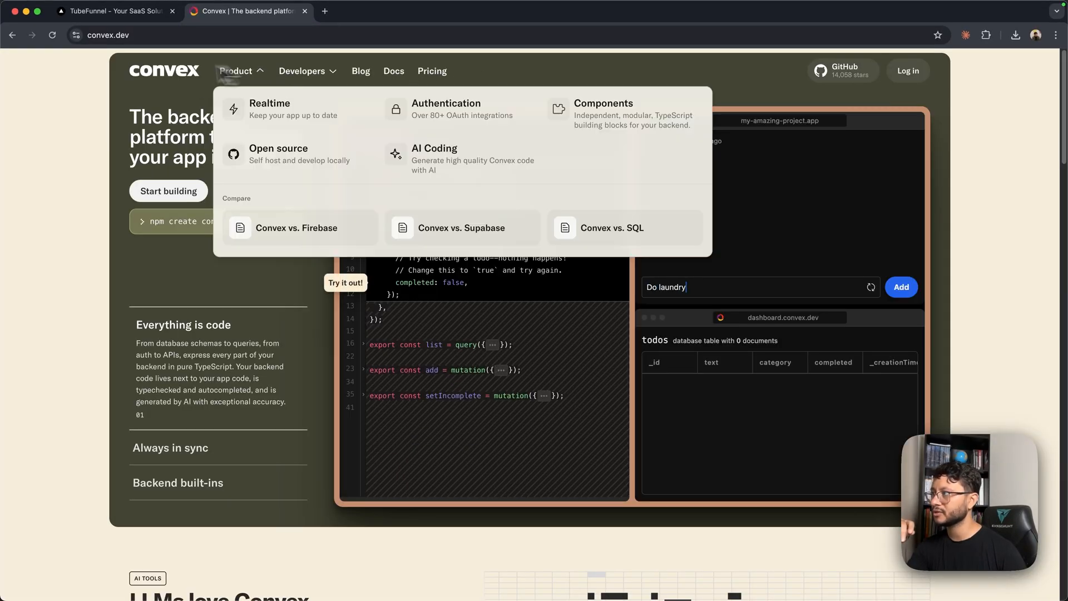
left_click(116, 11)
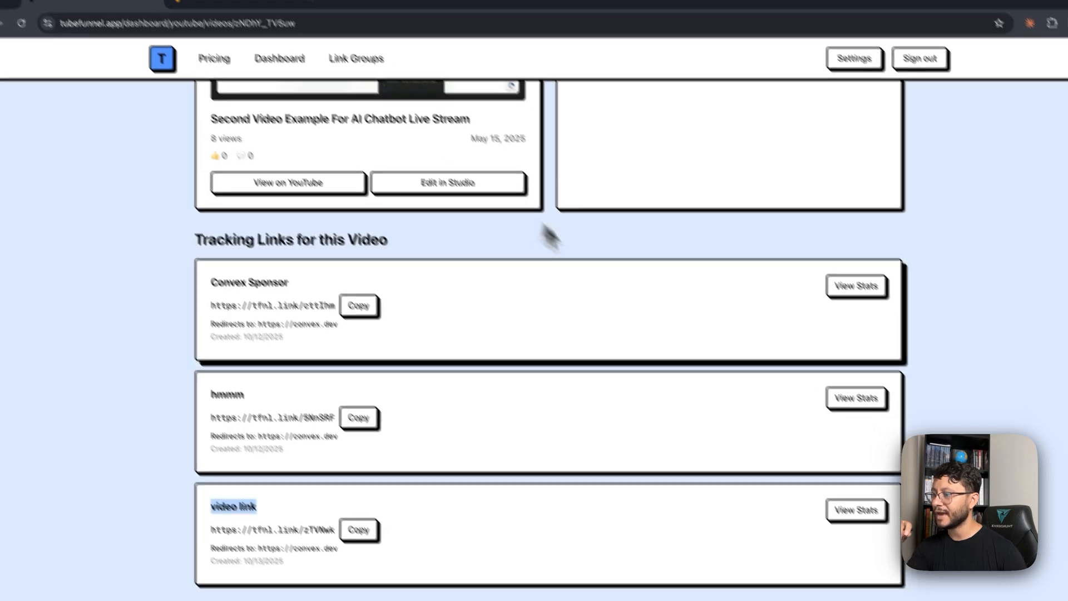
scroll("down", 3)
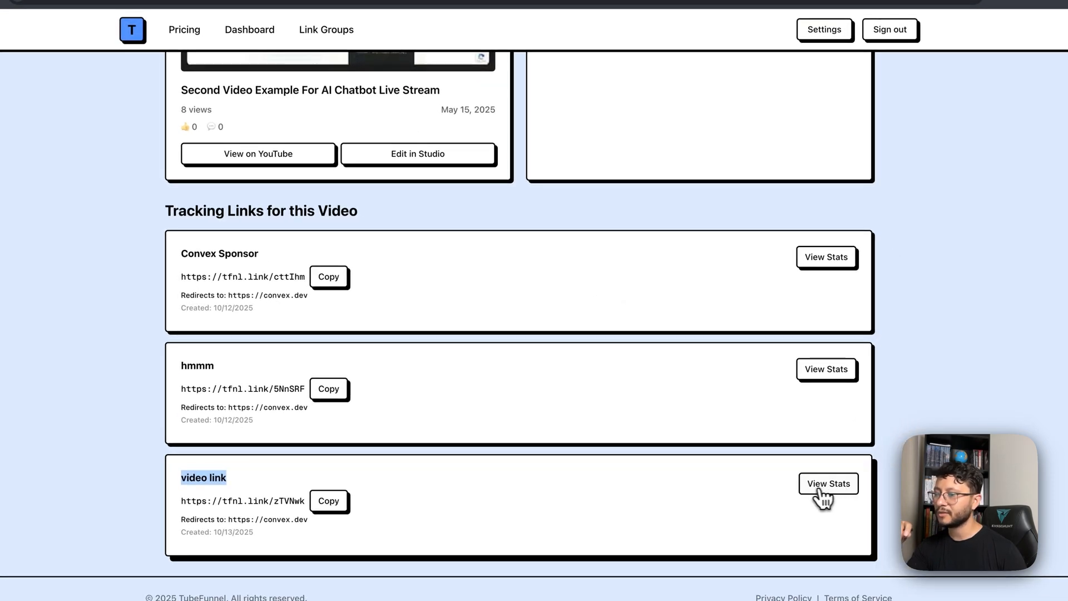
left_click(828, 483)
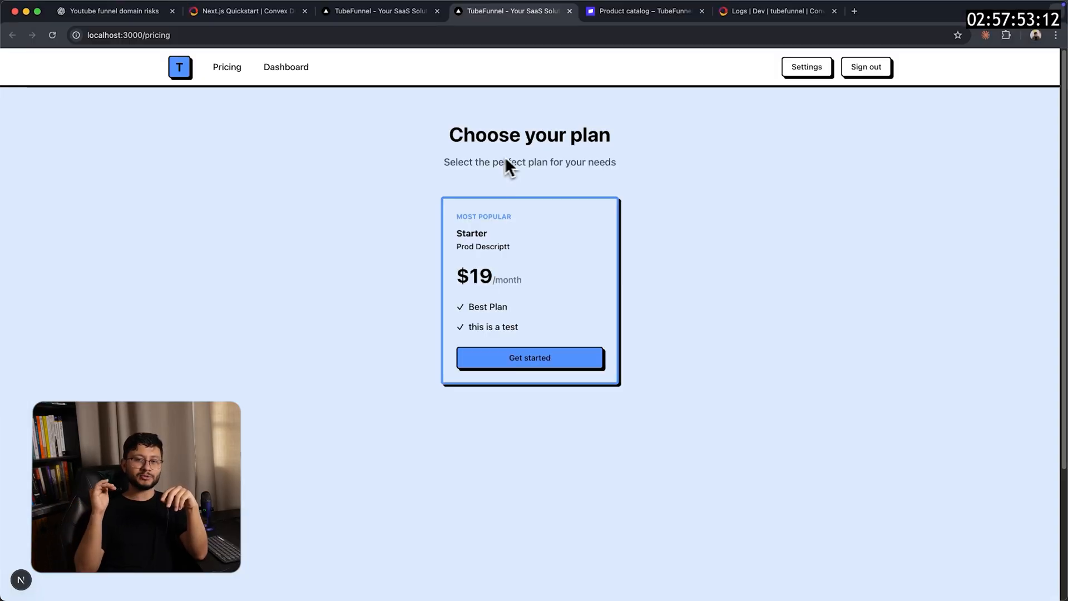
Step: Scroll the Slashdot marketing-attribution listing of YouTube tools
scroll("down", 3)
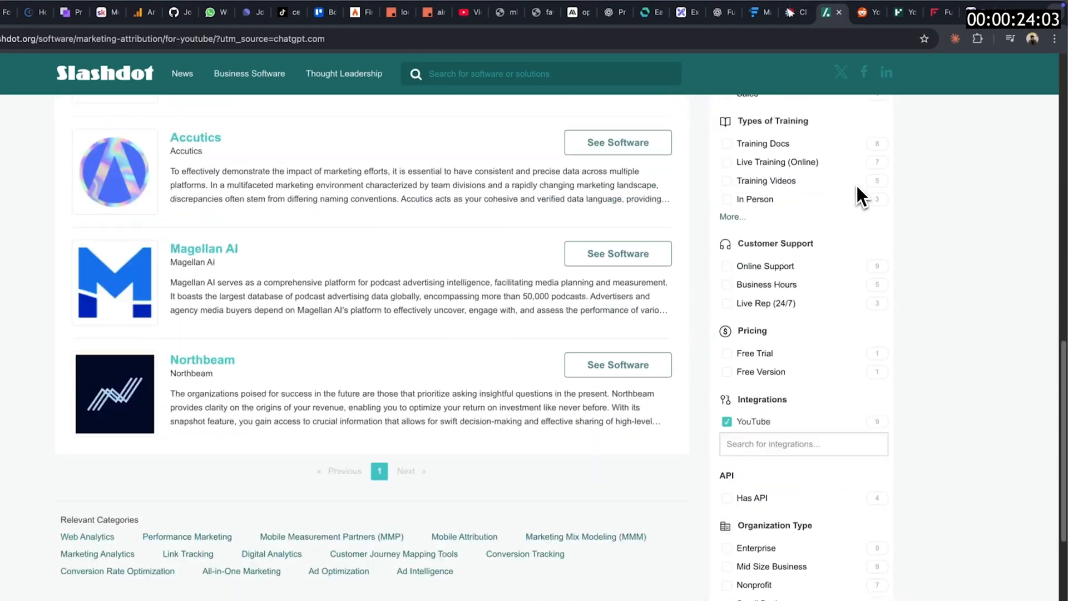
Step: Browse the Reddit lead-tracking post, the FunnelYT site and the Funnelytics page
left_click(857, 12)
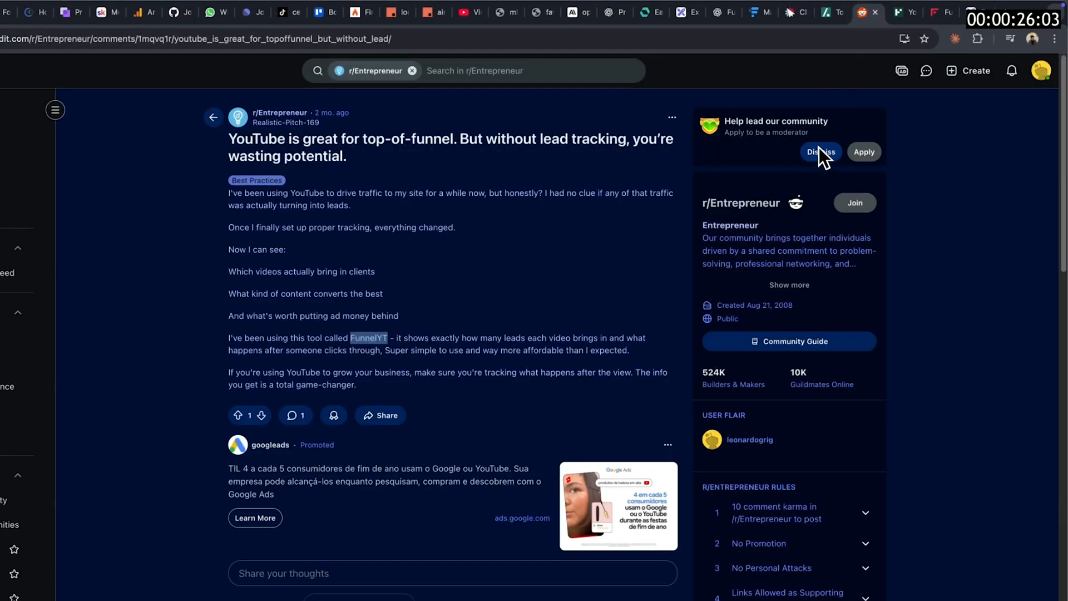
scroll("down", 3)
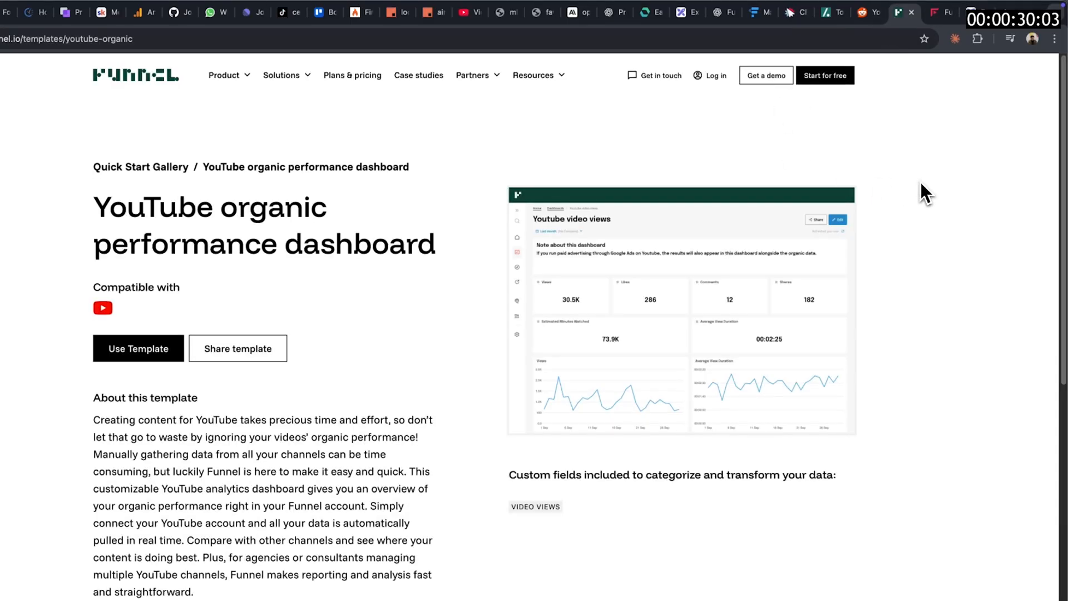
left_click(940, 12)
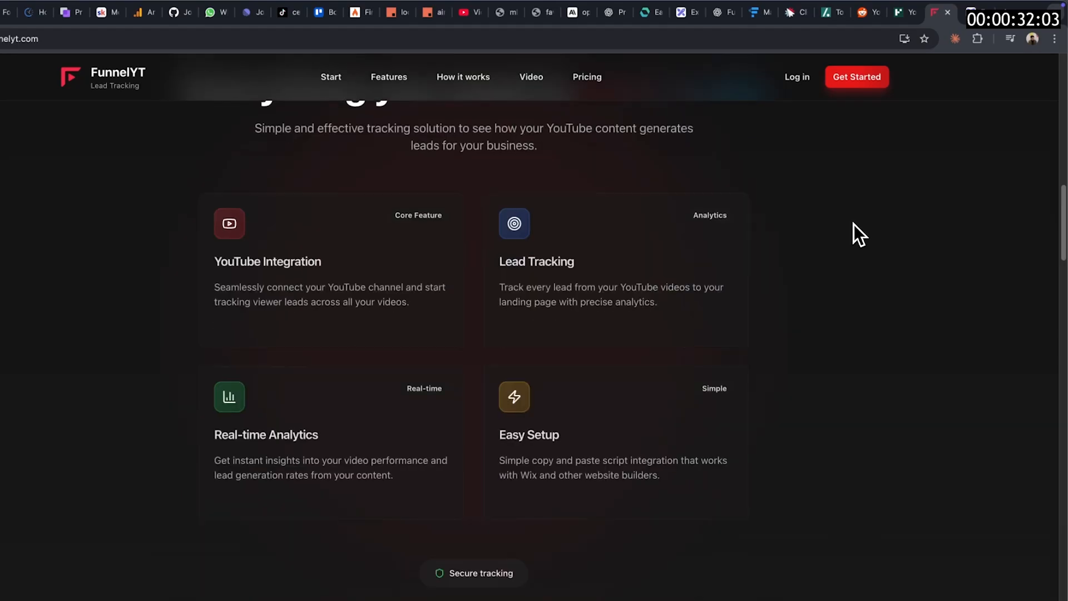
scroll("down", 3)
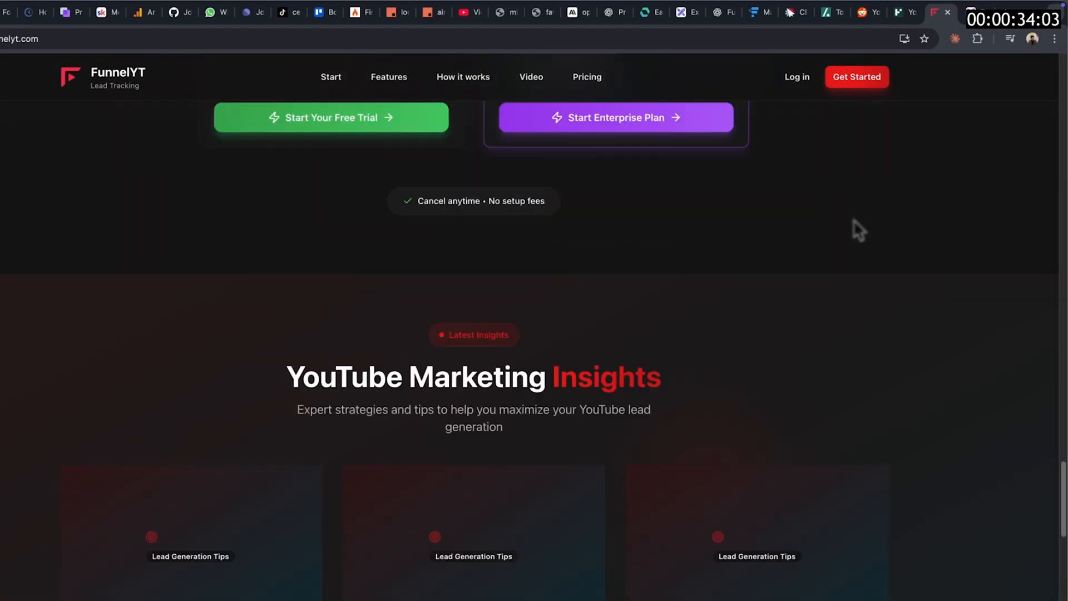
left_click(758, 12)
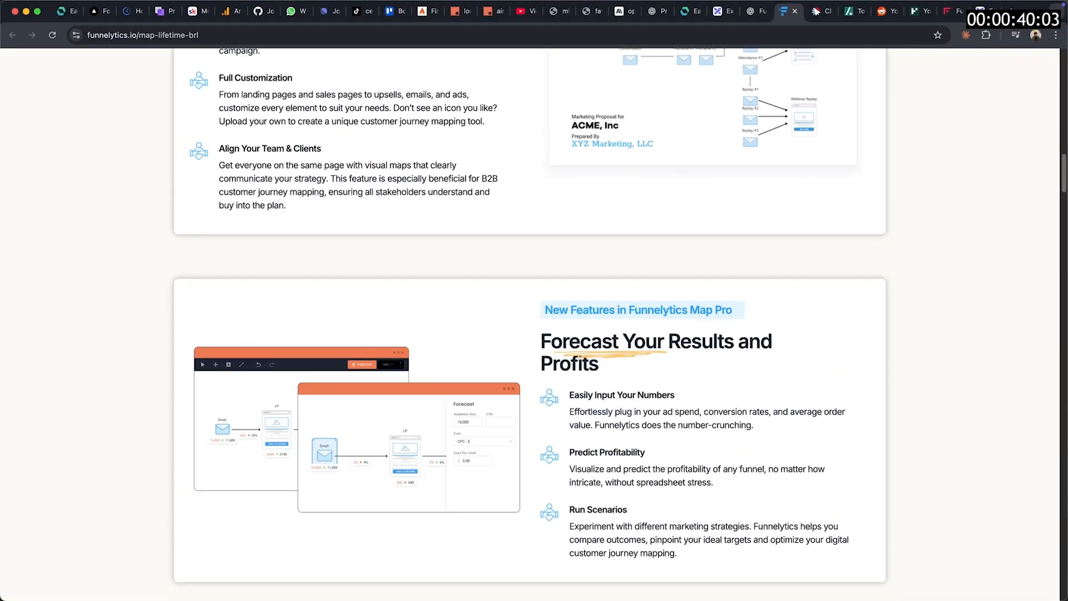
scroll("down", 3)
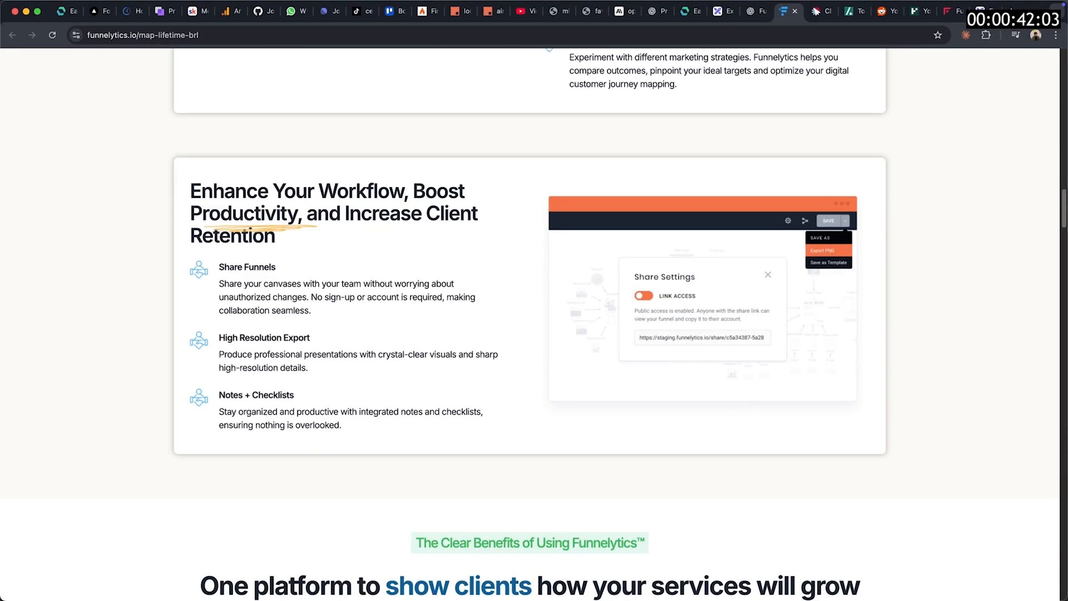
Step: Review the funnel.io marketing-data homepage, then switch to the ChatGPT conversation
left_click(343, 11)
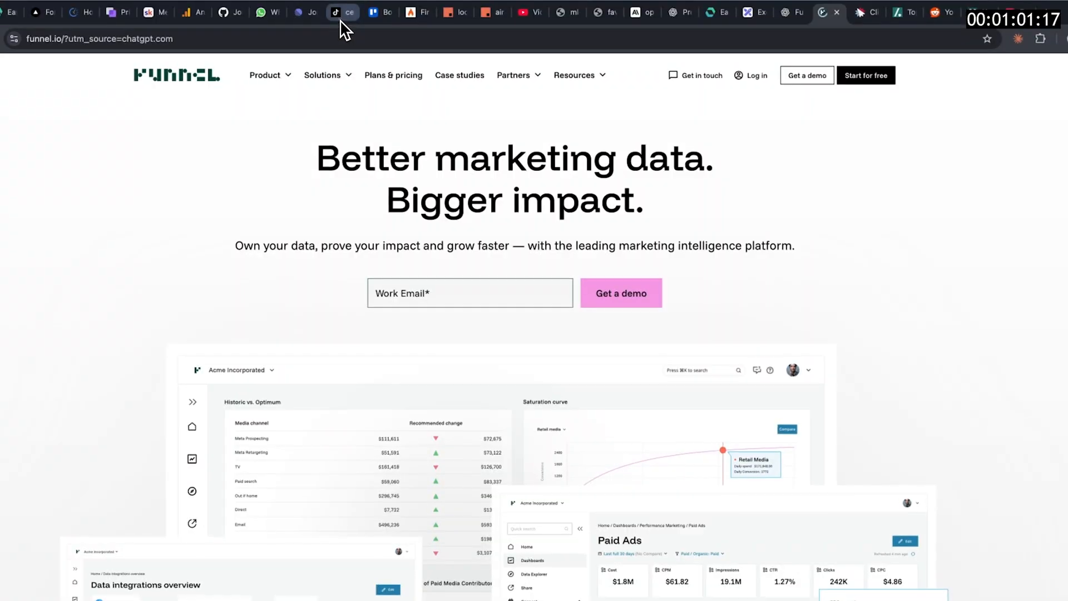
scroll("down", 3)
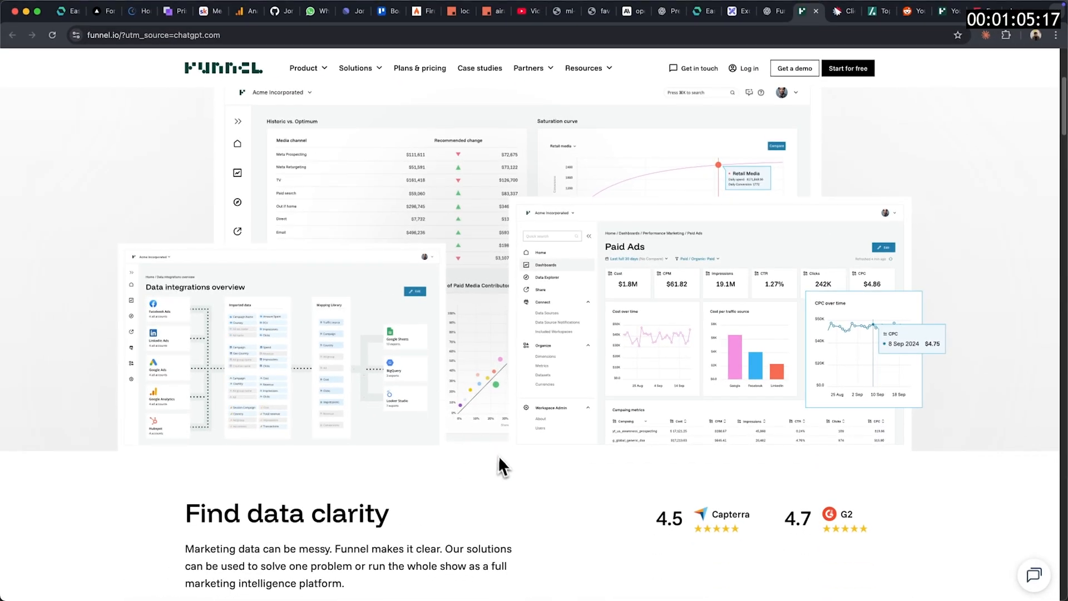
scroll("down", 3)
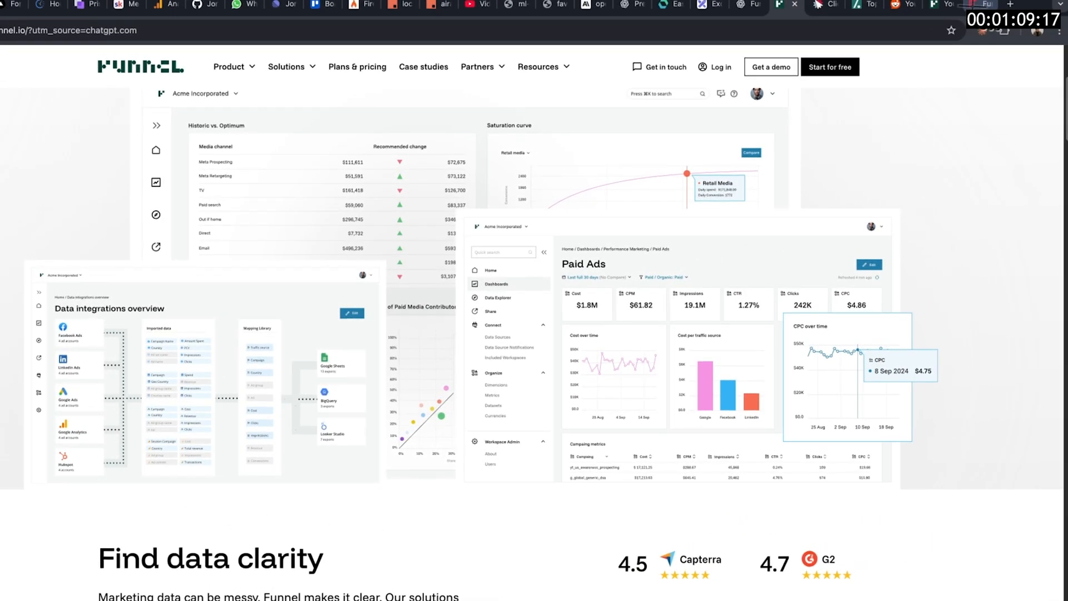
left_click(702, 5)
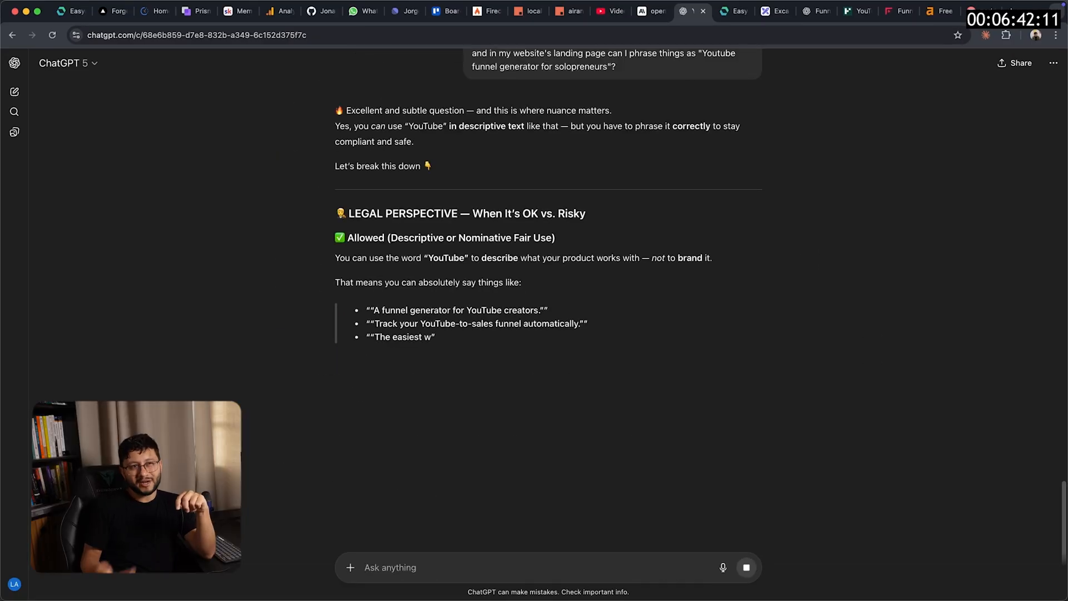
Step: Send ChatGPT a follow-up noting the found product name 'ytfunel'
type("I found ytfunel.")
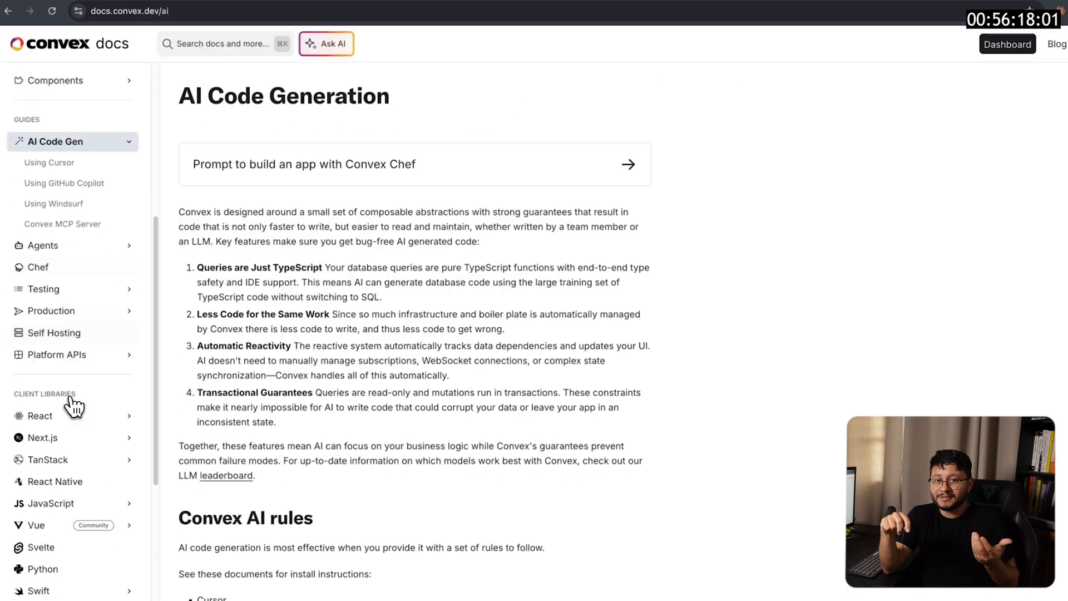
Step: Read the convex_rules.txt rules file and the docs.convex.dev/llms.txt documentation index
scroll("down", 3)
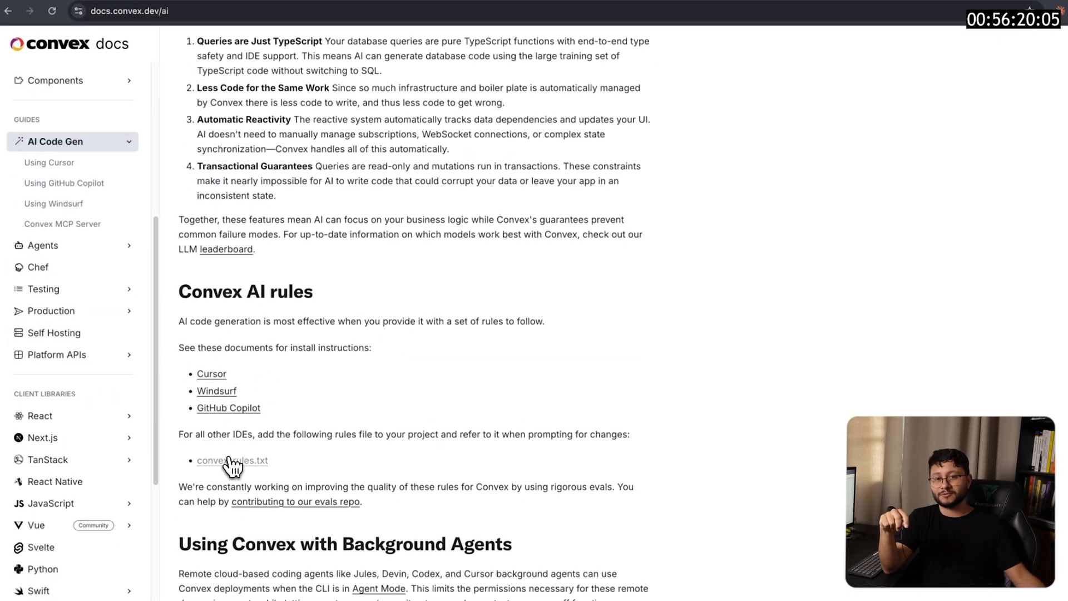
left_click(231, 459)
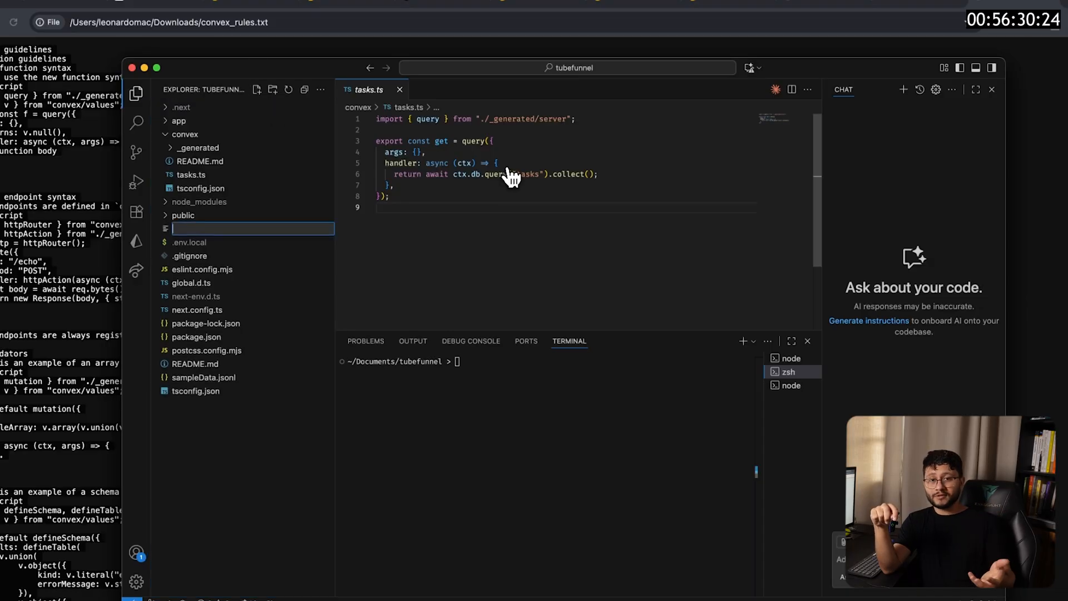
key("Enter")
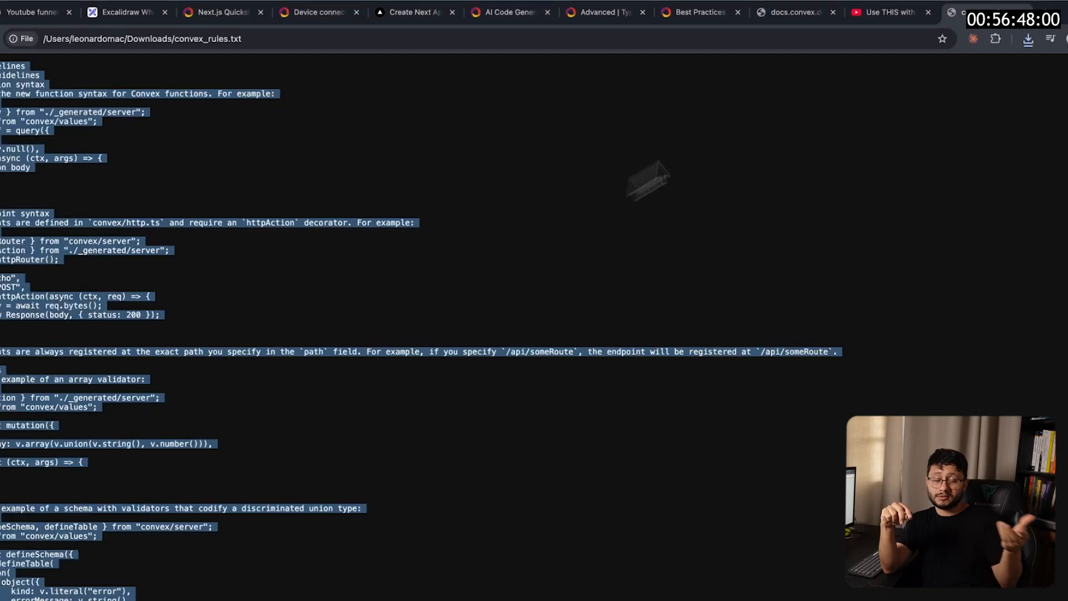
left_click(786, 11)
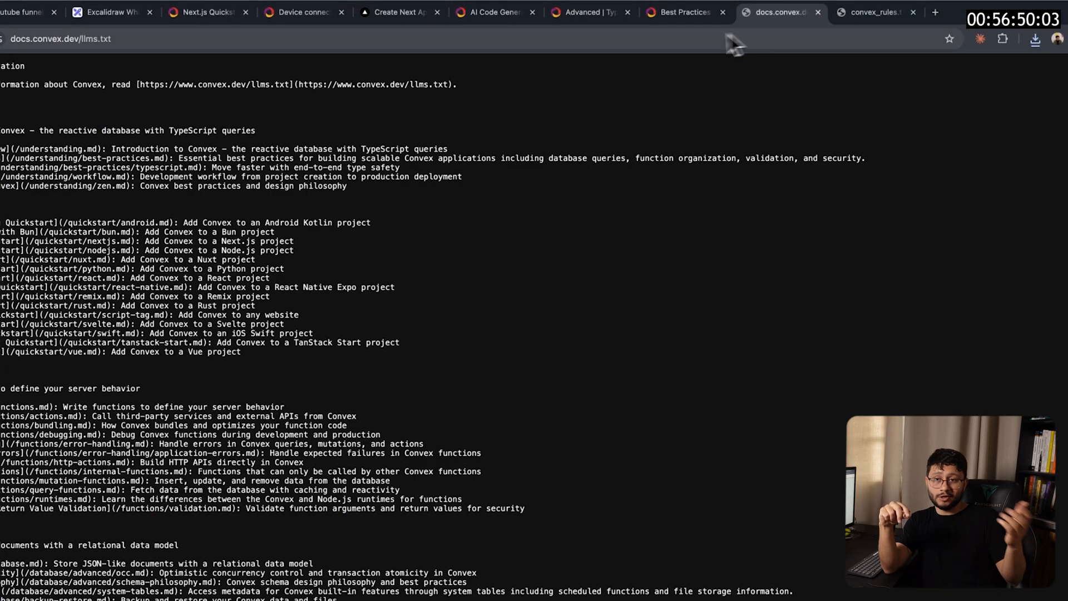
scroll("down", 3)
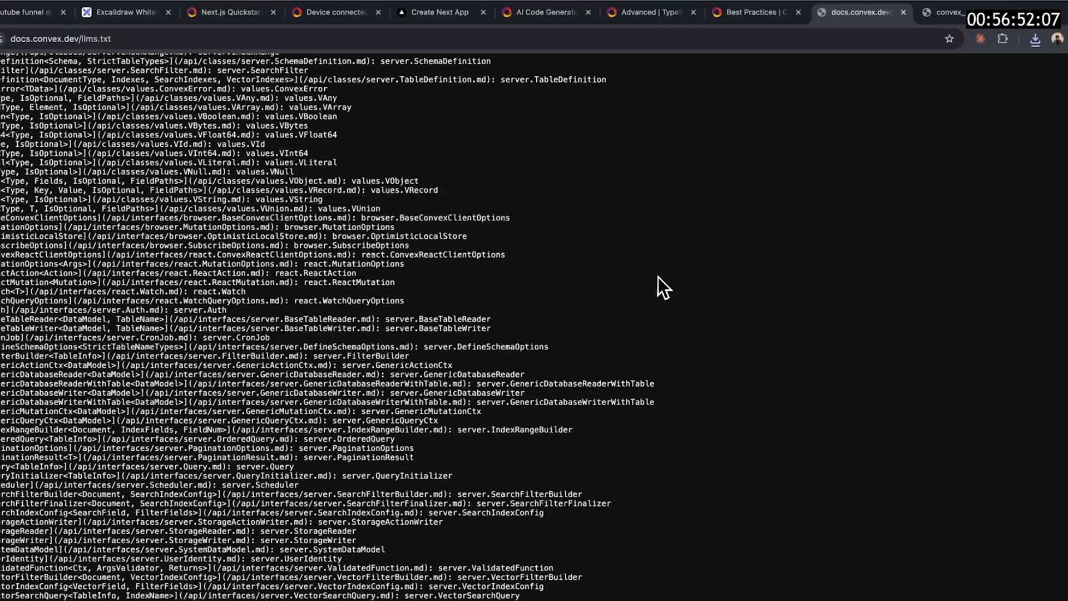
scroll("up", 3)
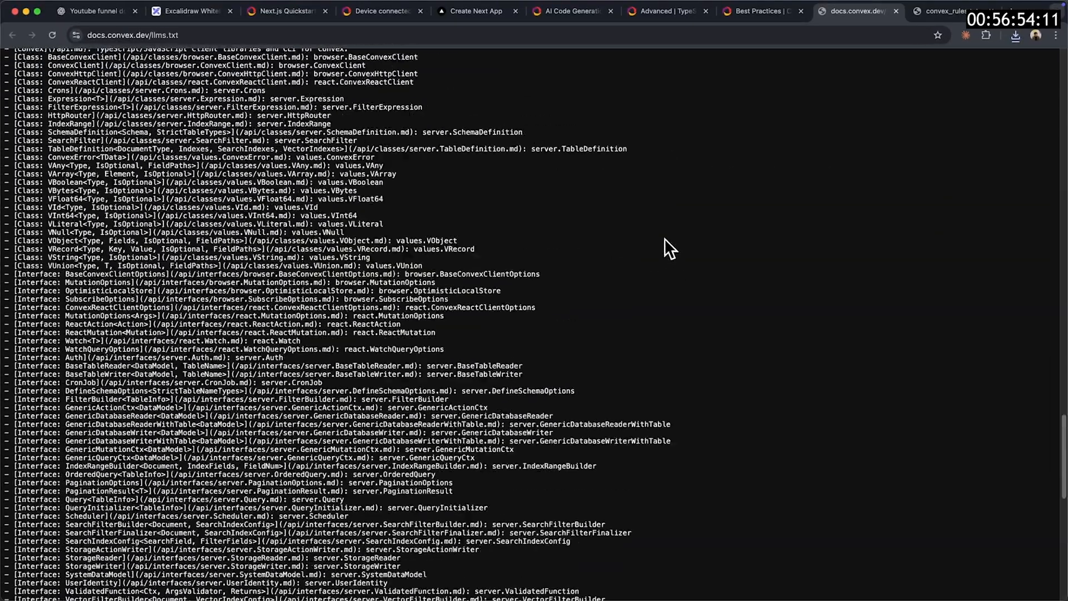
scroll("up", 3)
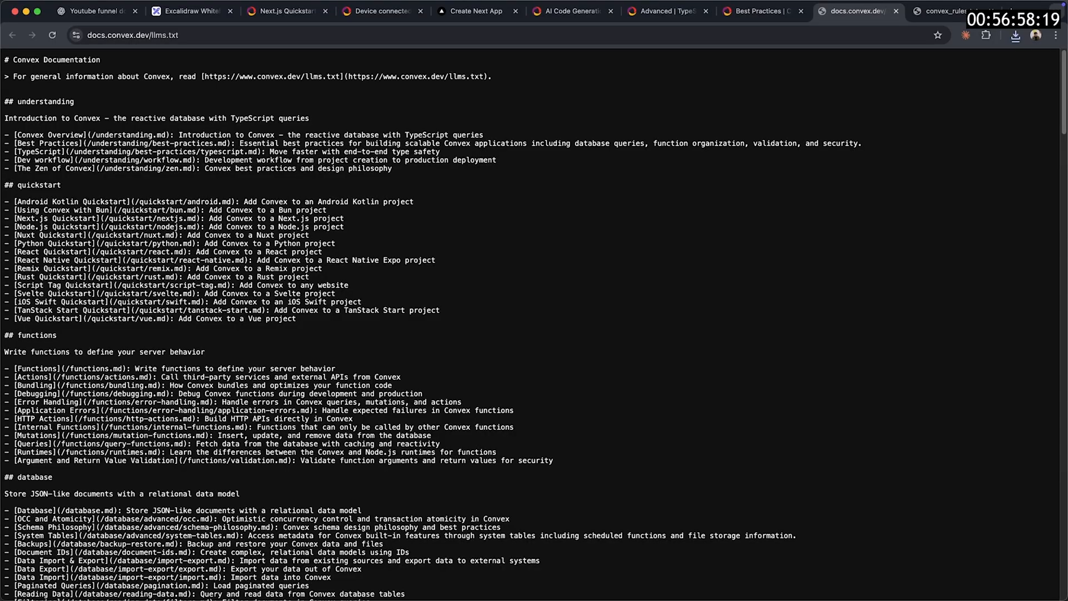
mouse_move(790, 116)
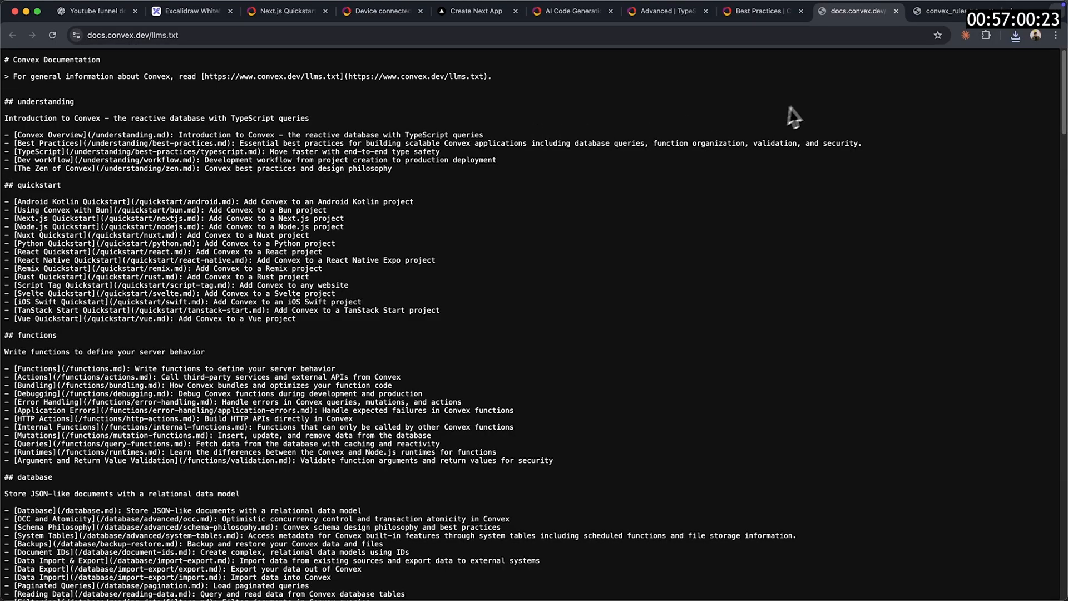
Step: Return through the Convex Best Practices page to the AI code generation guide
left_click(759, 11)
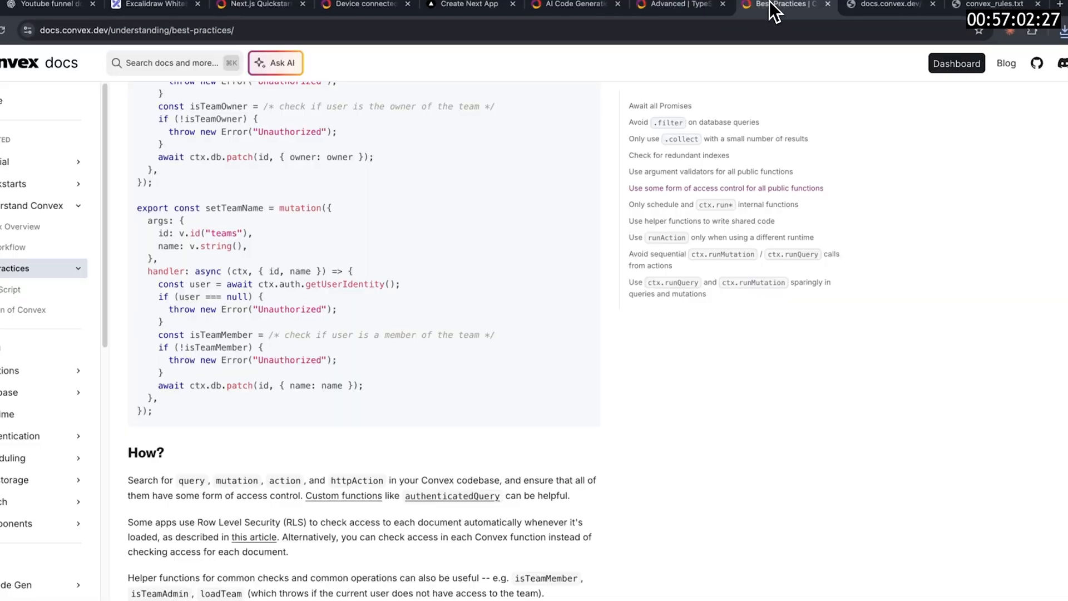
left_click(574, 4)
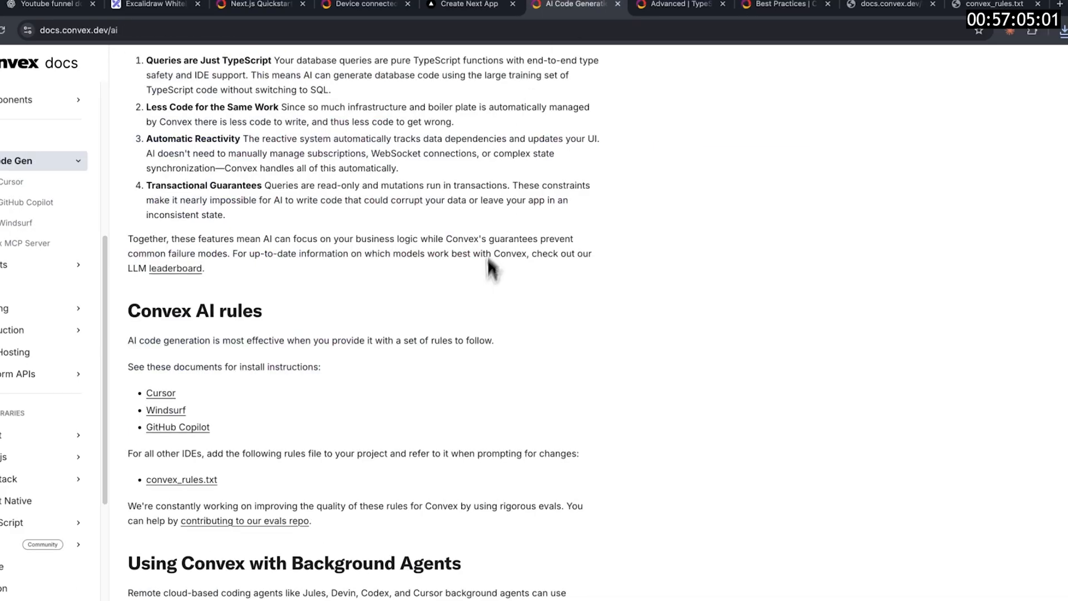
scroll("down", 3)
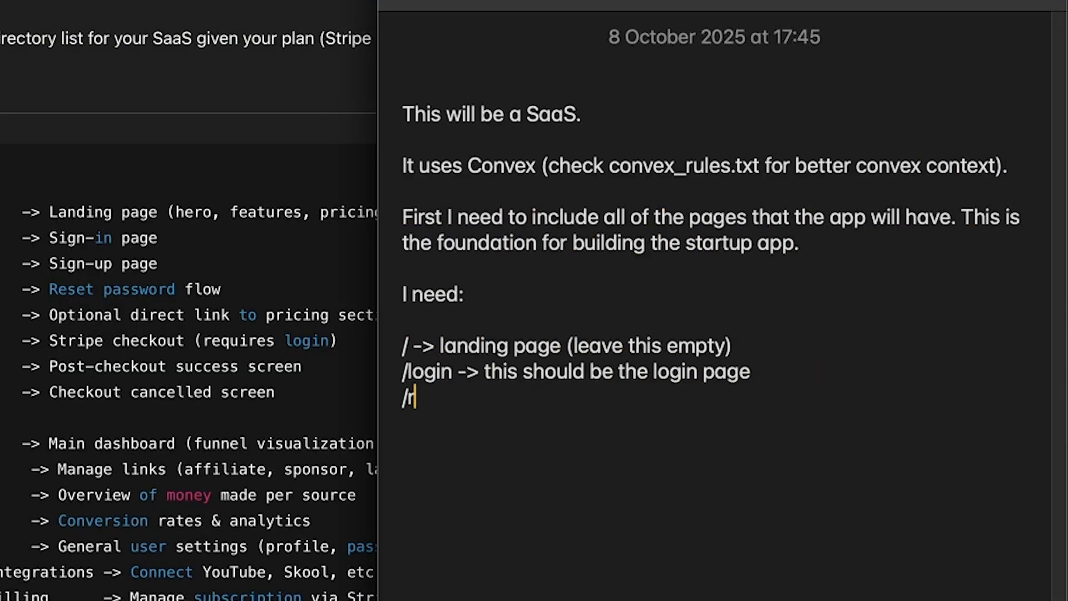
Step: Add the line '/signup -> the signup page' after the landing and login routes in the note
type("signup -> the signup page")
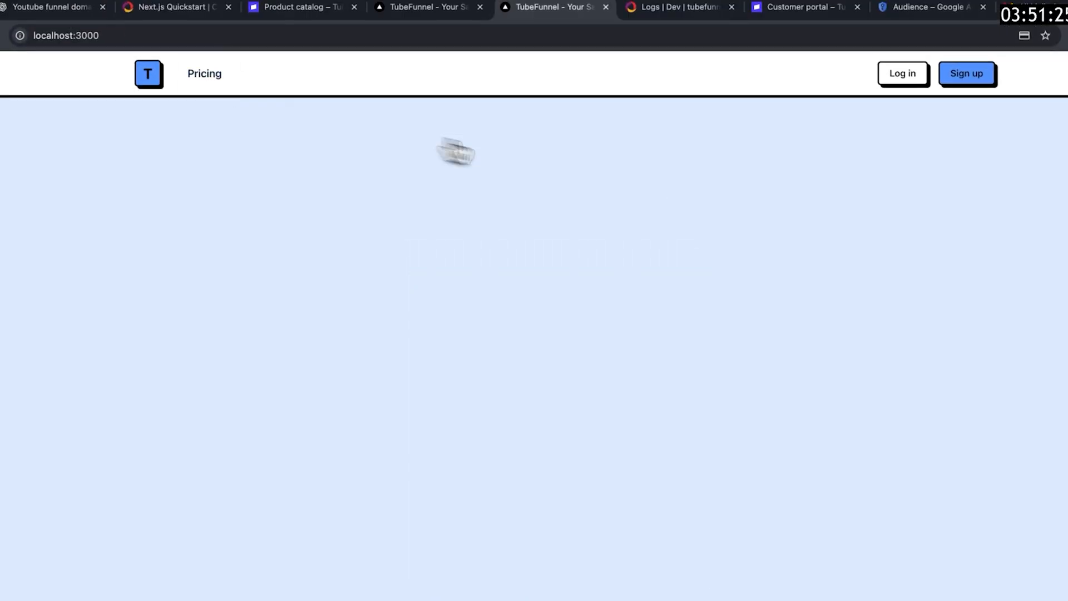
left_click(902, 73)
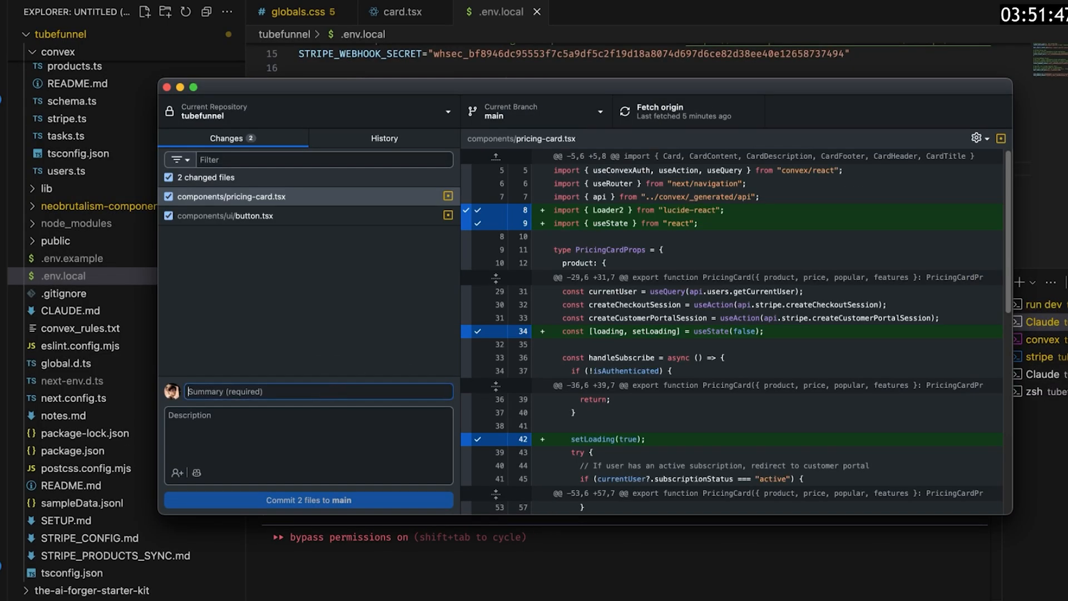
Step: Commit the two changed files to main with a 'better google o...' summary
type("better google o")
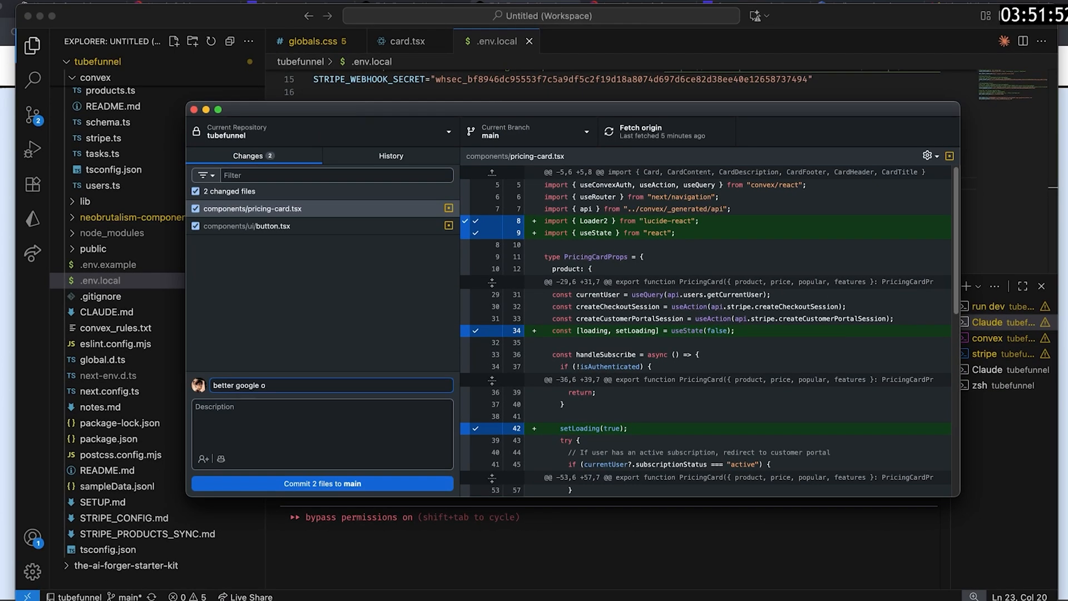
left_click(321, 483)
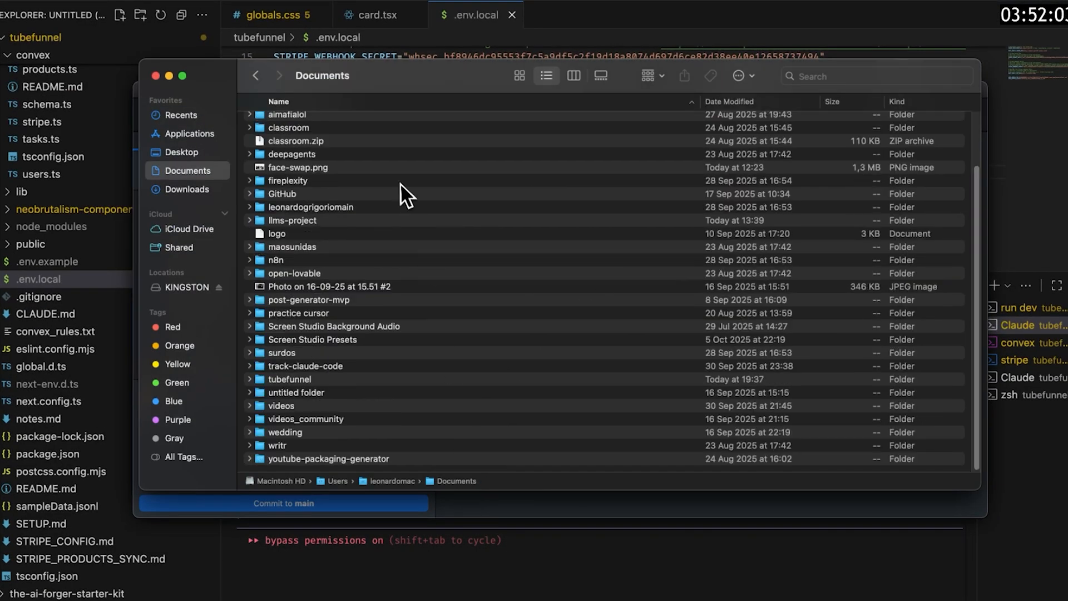
Step: Compress the tubefunnel folder in Documents into an archive
right_click(334, 357)
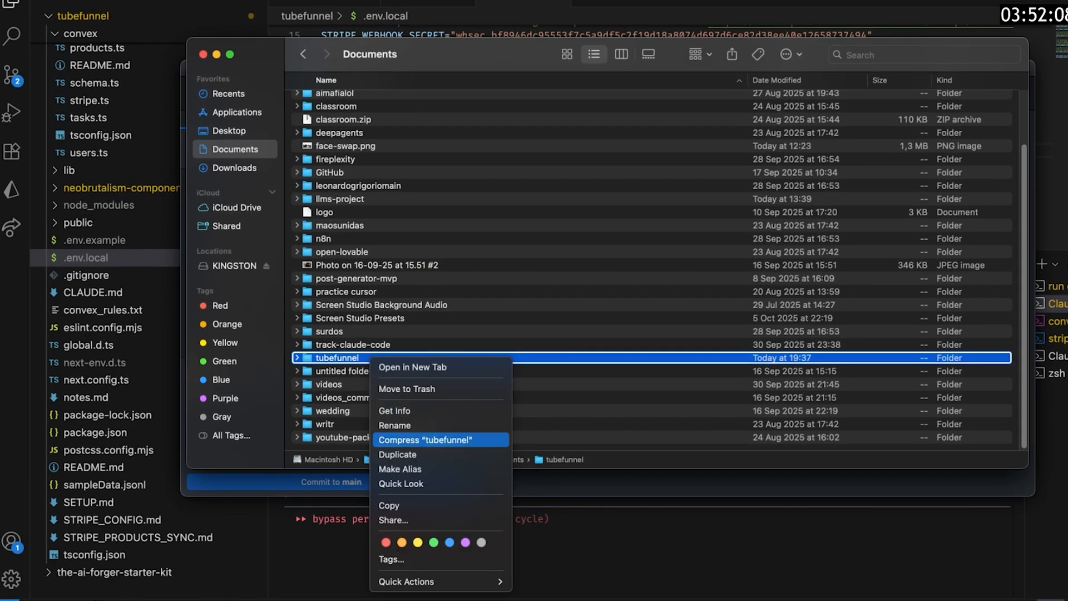
left_click(425, 439)
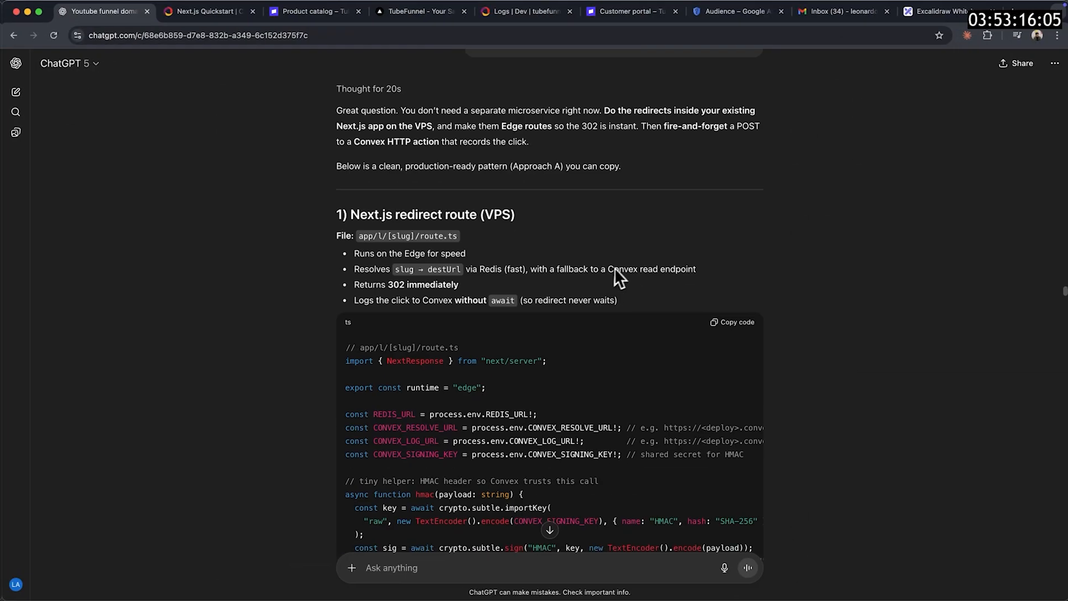
scroll("down", 3)
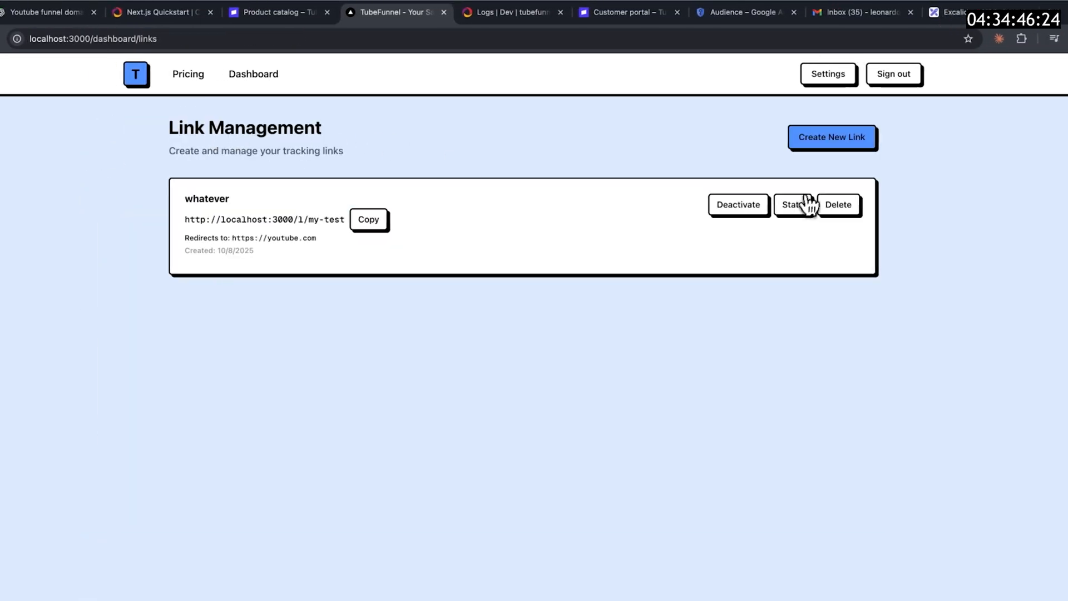
Step: View the whatever link's stats (1 click, 0 unique visitors, Active), back to links, and reopen them
left_click(794, 205)
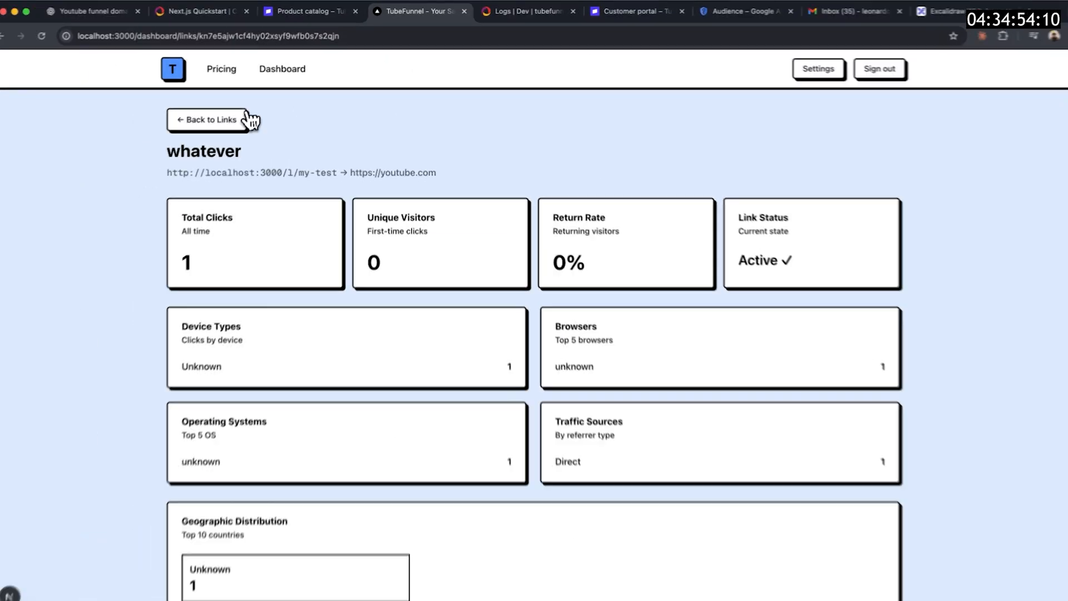
left_click(208, 119)
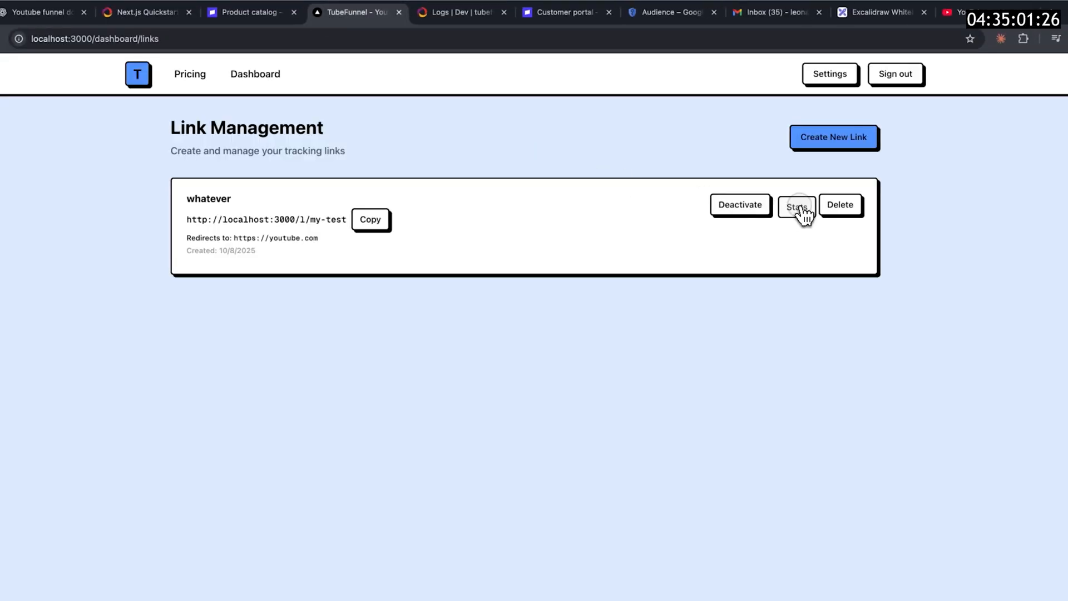
left_click(795, 205)
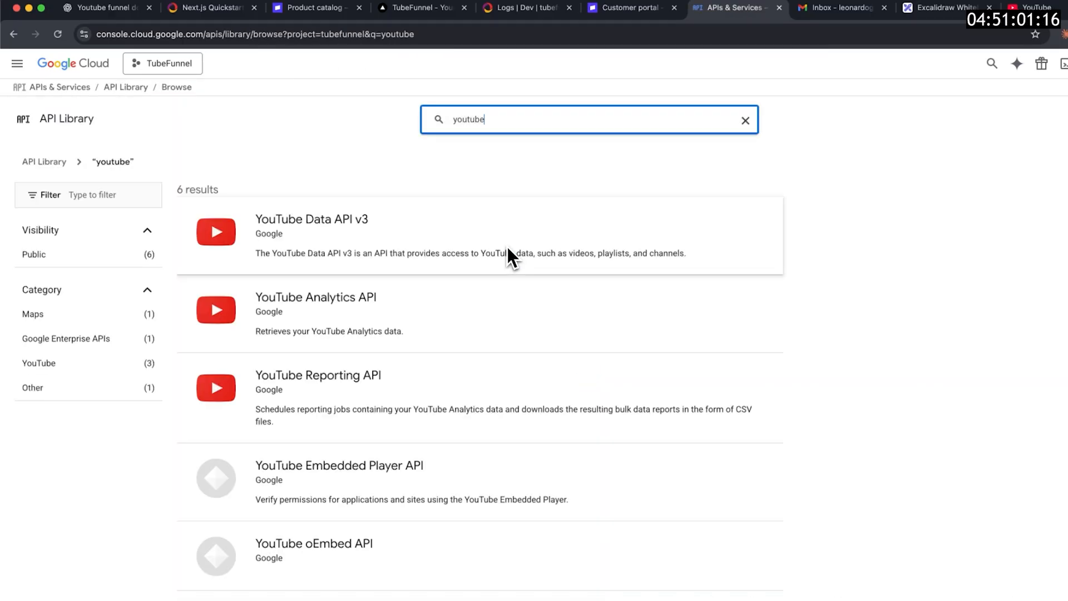
Step: Enter the YouTube Data API v3 entry and begin adding OAuth data access scopes
left_click(310, 219)
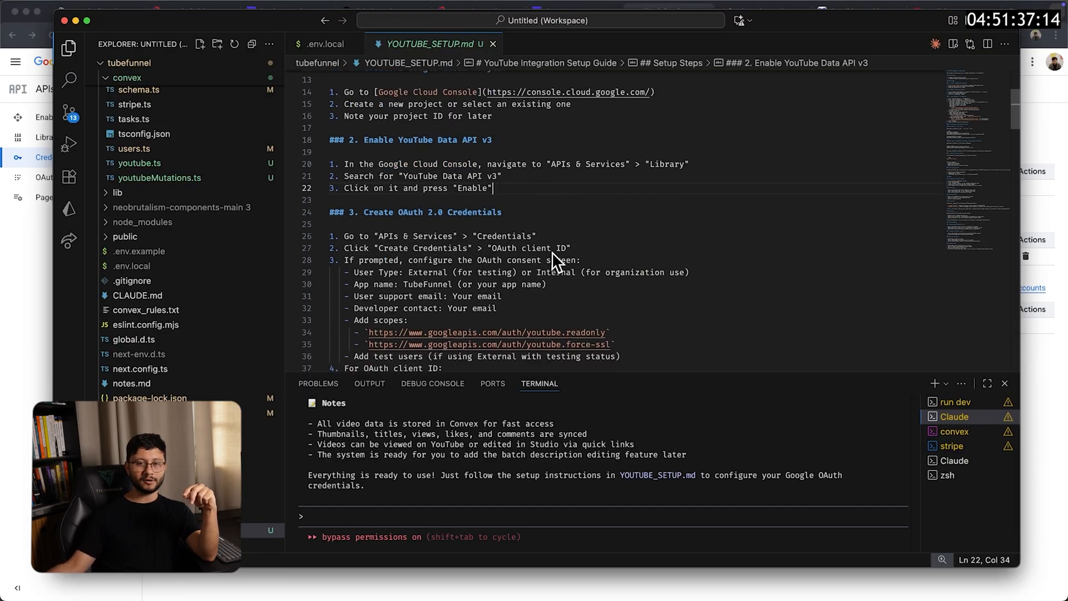
scroll("down", 3)
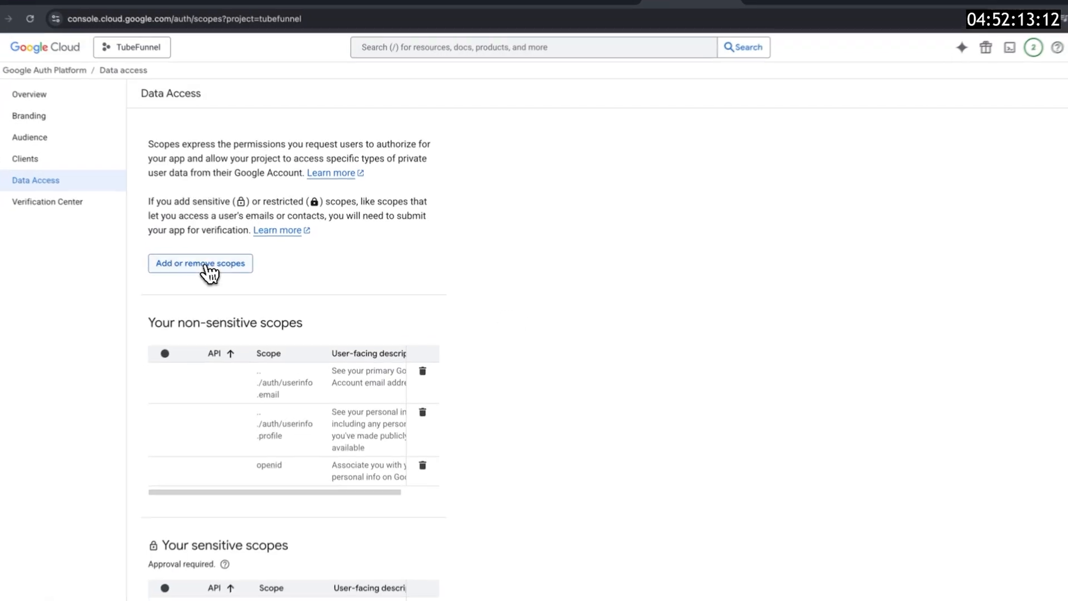
left_click(200, 262)
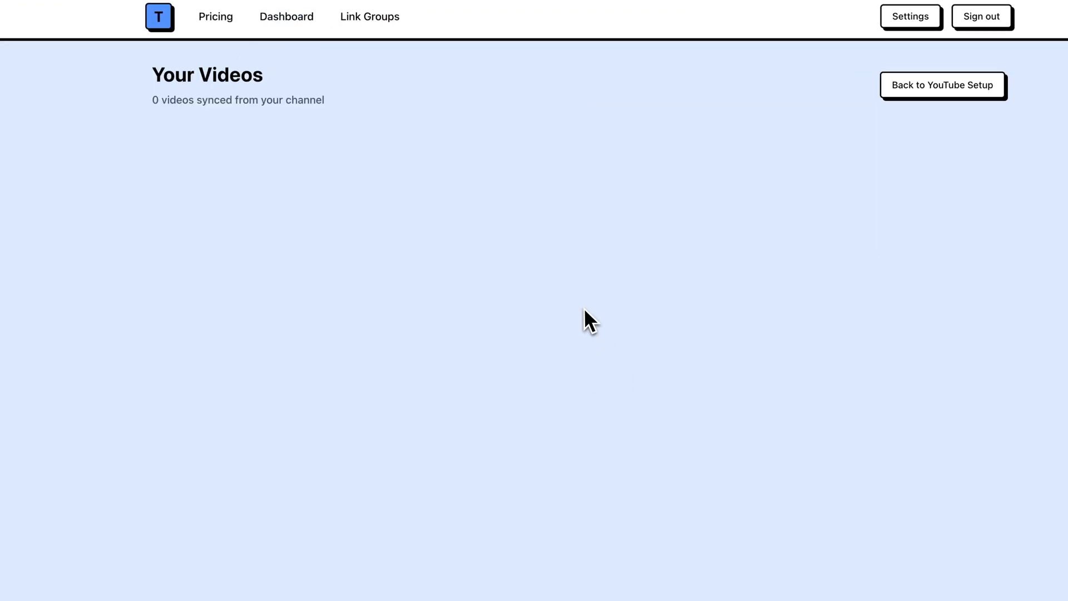
Step: Sign in with the Google account for TubeFunnel and continue past the unverified-app warning
left_click(942, 86)
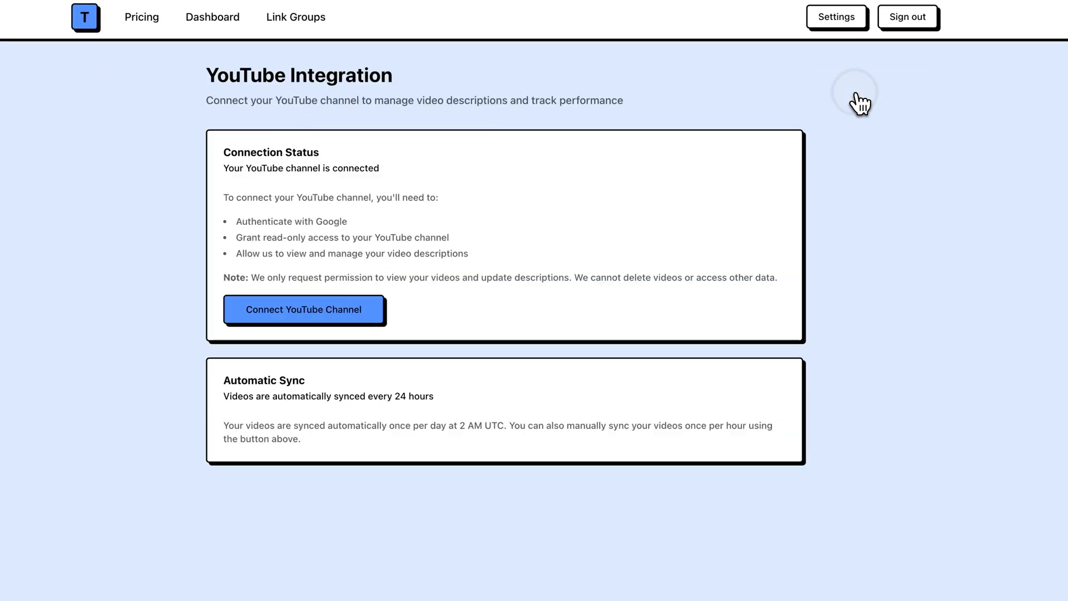
left_click(304, 309)
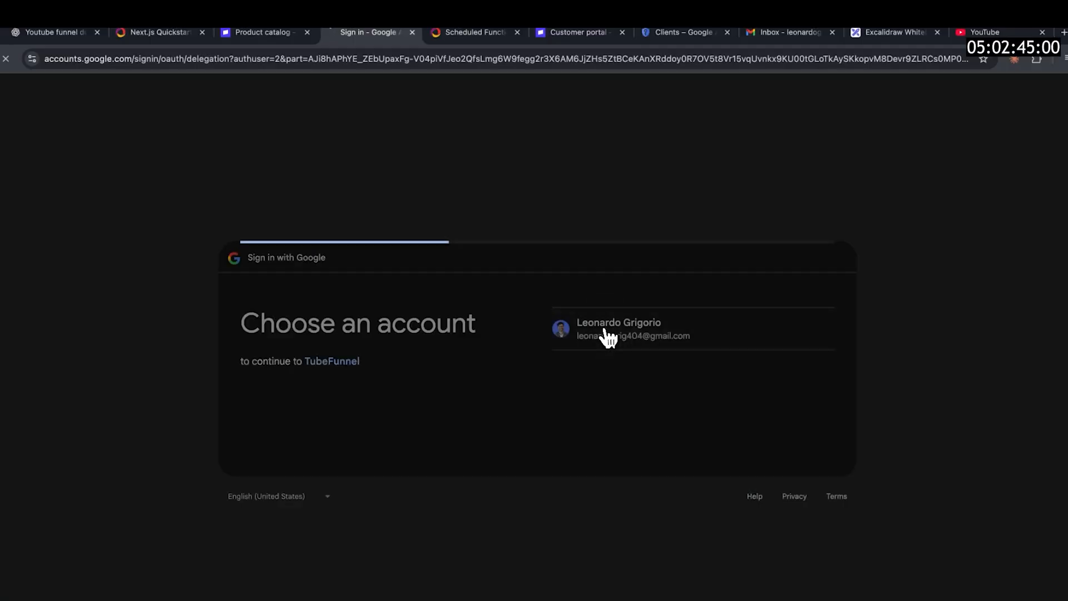
left_click(618, 330)
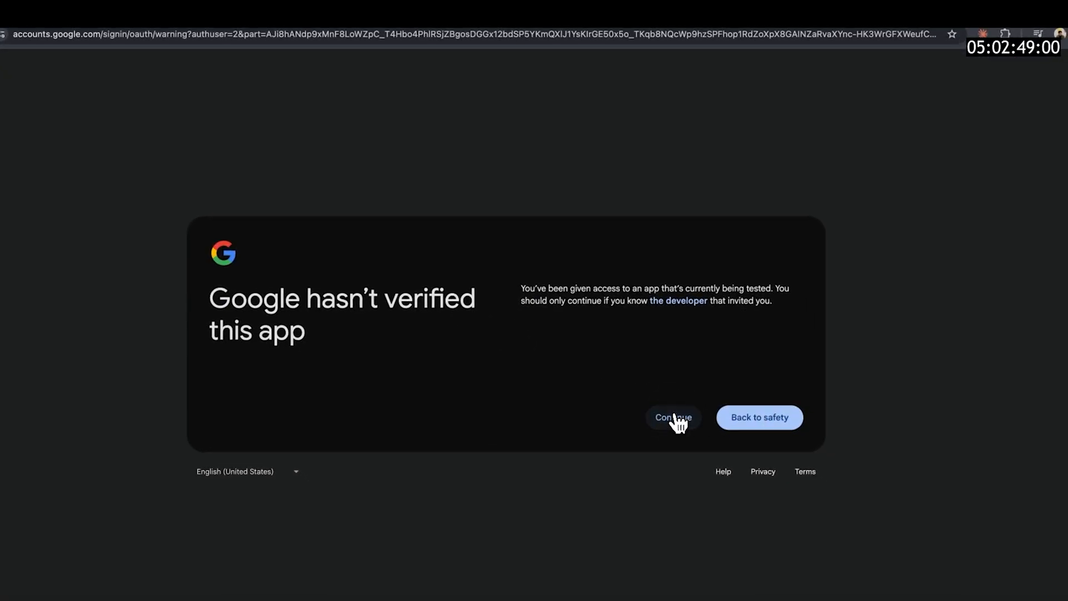
left_click(673, 417)
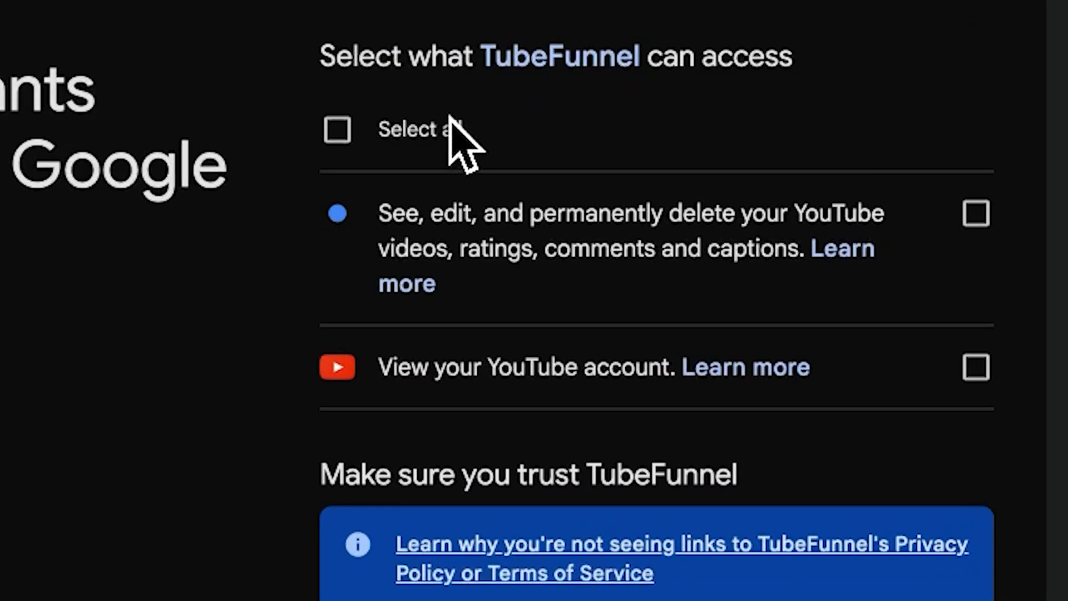
mouse_move(442, 157)
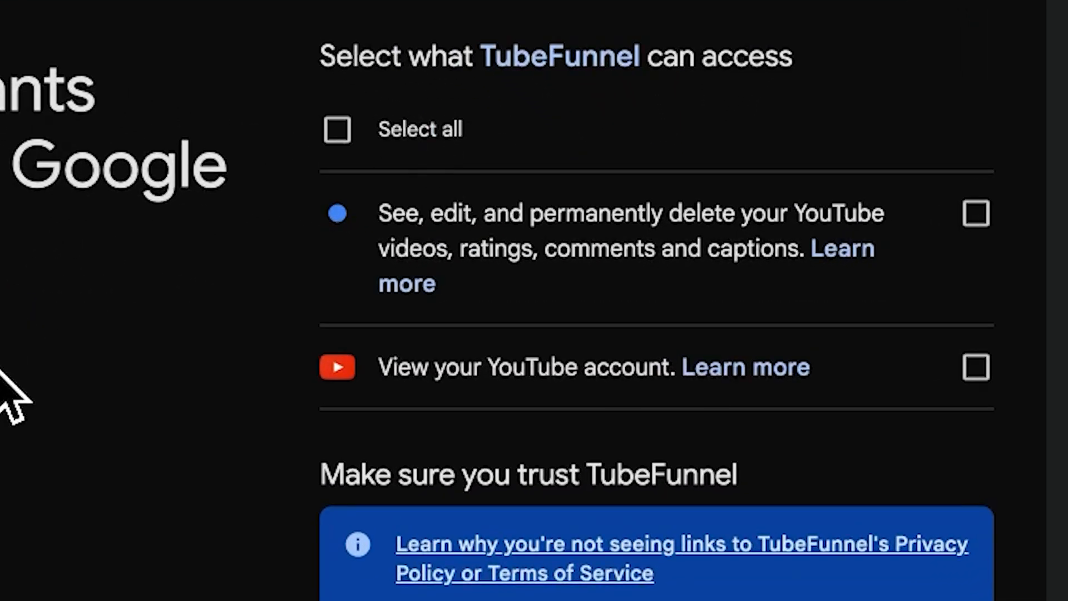
mouse_move(408, 205)
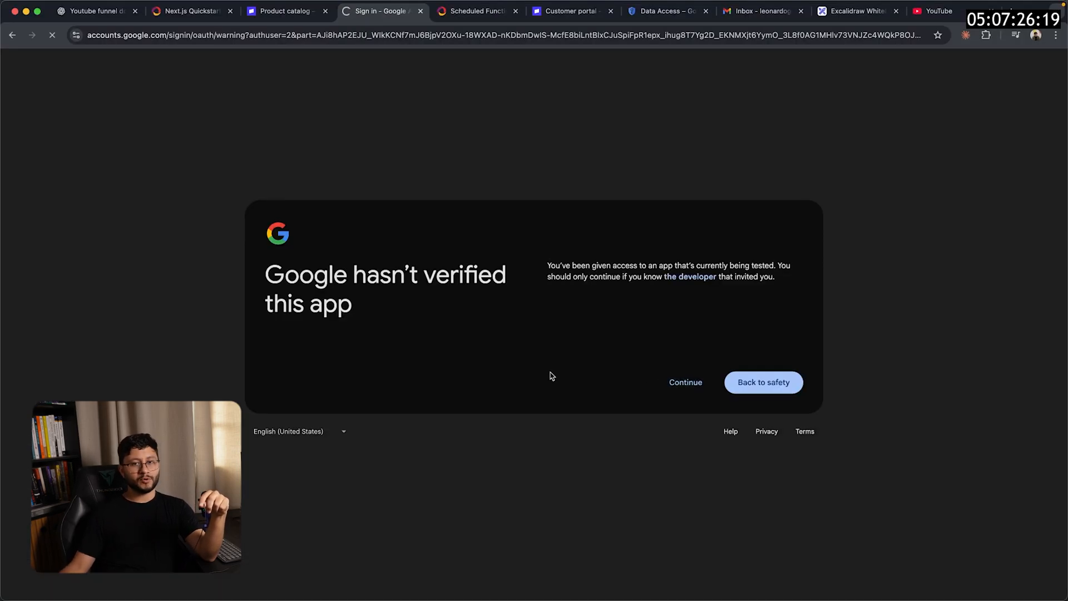
left_click(685, 382)
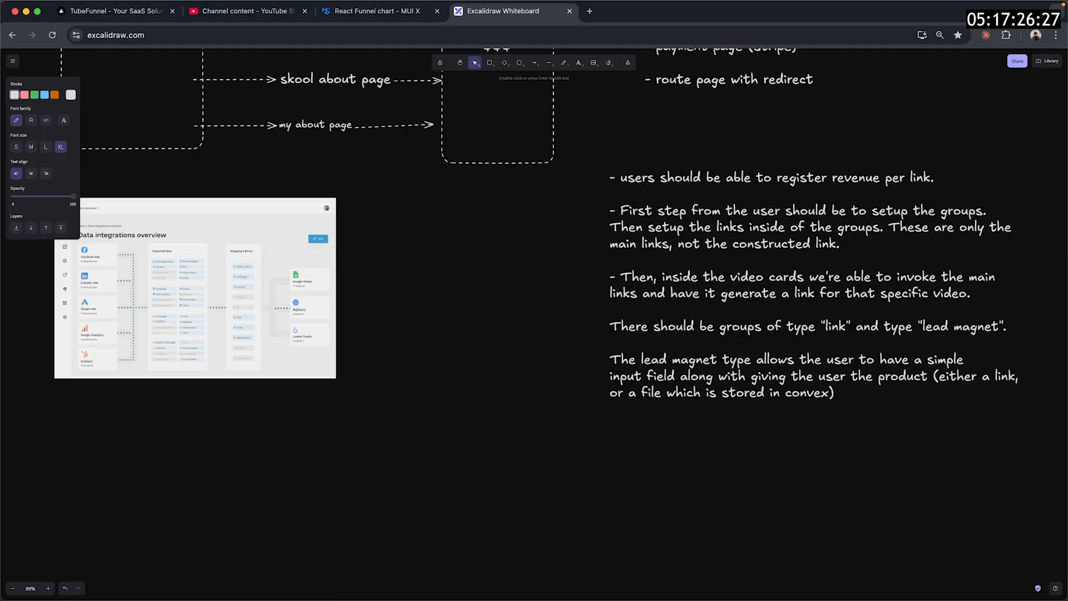
Step: Note that the lead-magnet email is stored and retrievable from a "leads" page
type("the email is stored and can be retrieved from either a \"leads\" page, or inside the specific lead magnet group.")
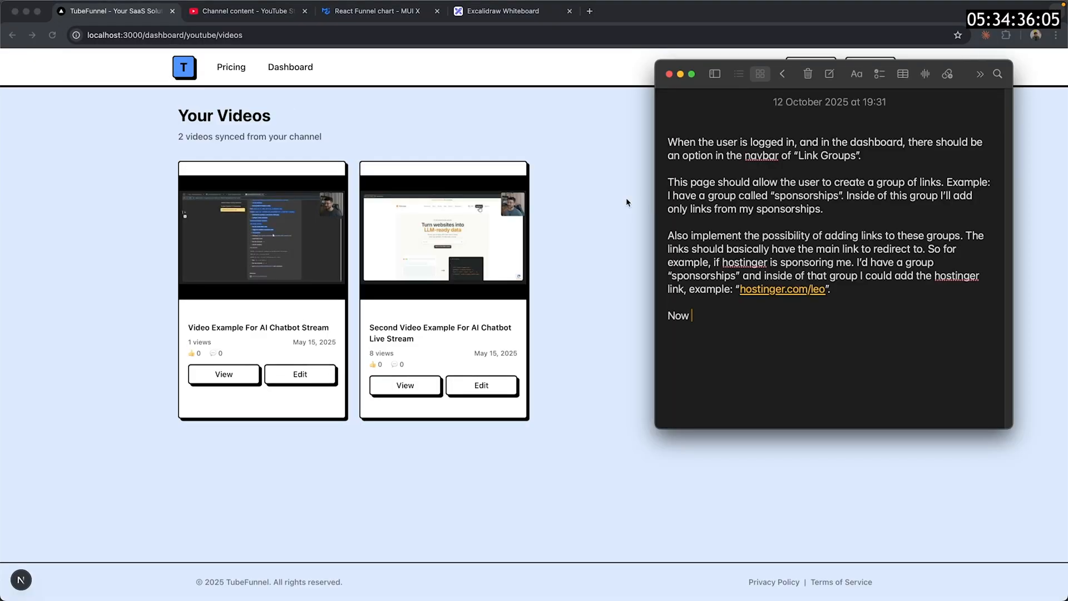
Step: Describe an individual page per video under /dashboard/youtube with group then link dropdowns
type("there should be a individual page for each video. So from the /dashboard/youtube/videos, the user should be able to select a video and inside of th")
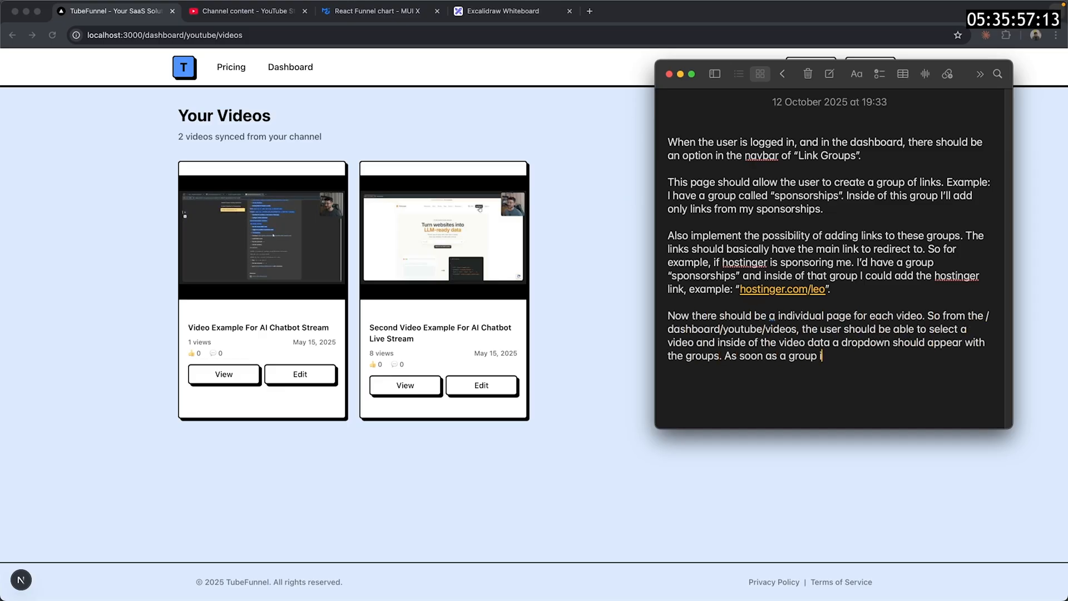
type("s selected, then another dropdown should appear with the links. So here I'd see \"hostinger\", then I'd be able to click \"create link\"")
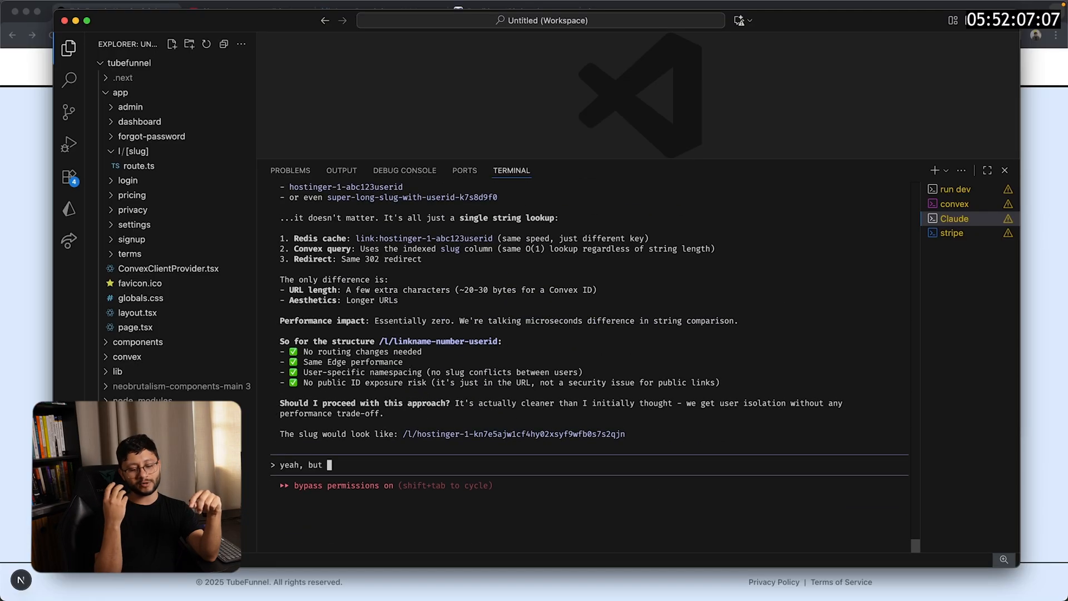
Step: Reply that the huge user ID isn't nice and ask to assign a number instead
type("understood. the user ID is huge, not nice. Is there a way to assign the number of the user registration? for example... if I'm the first user I'd be: /l/hostinger-1-1")
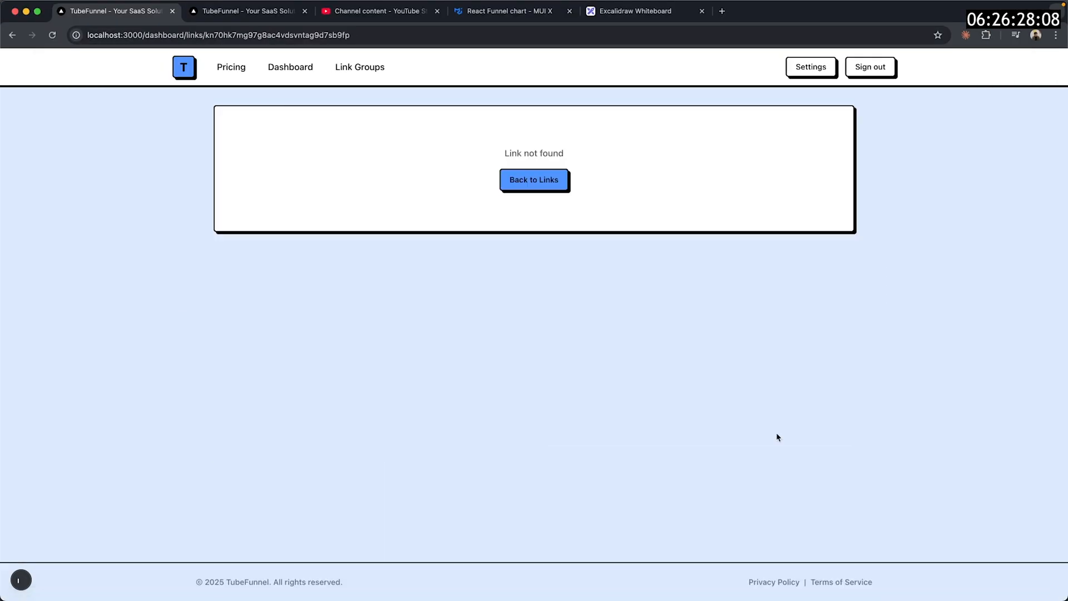
Step: Return from the Link not found page to the links list and the Sponsorships group
left_click(532, 180)
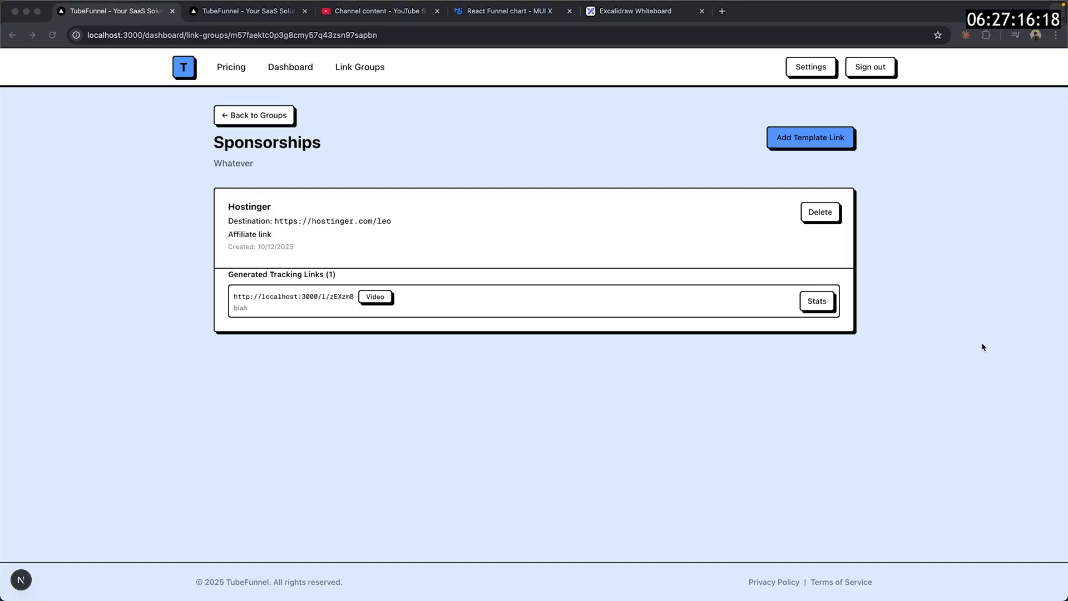
left_click(810, 67)
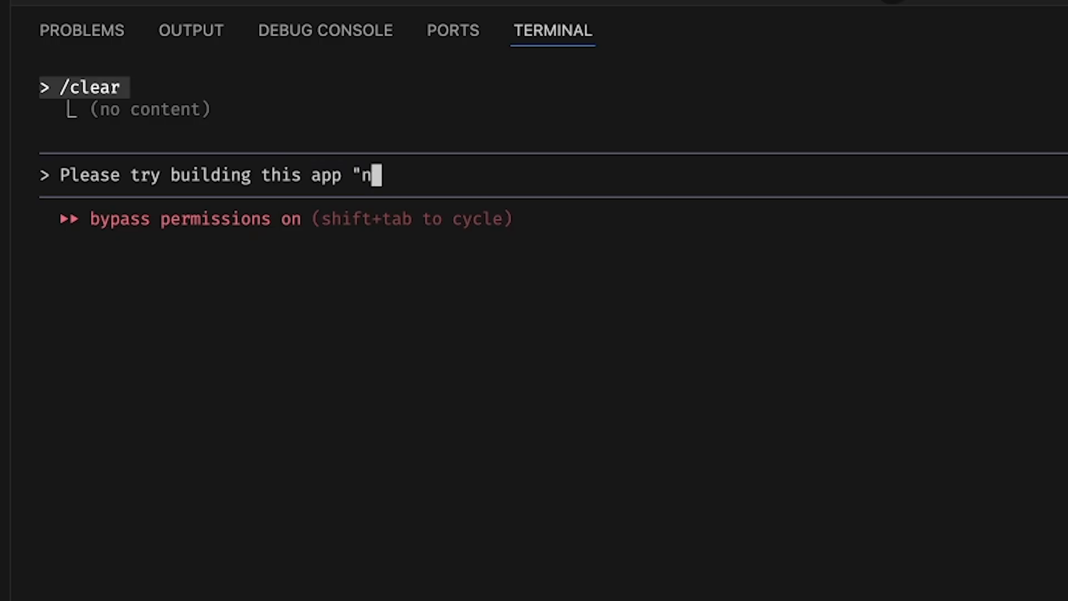
Step: Ask Claude to help deploy the app on a VPS with easypanel using two domains, main and redirect
type("pm run build\" un")
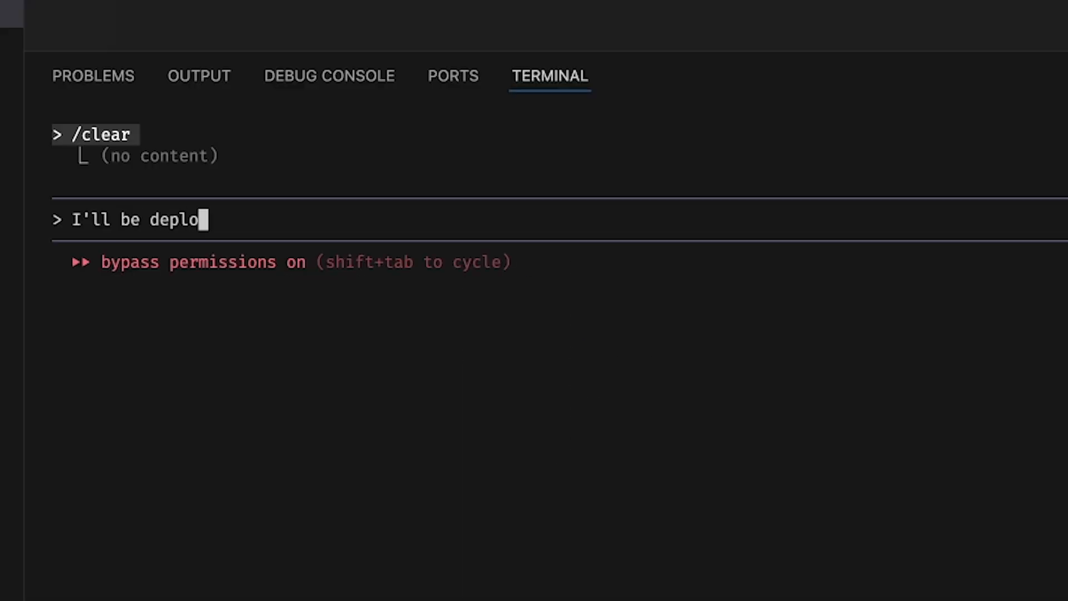
type("ying this app inside my v")
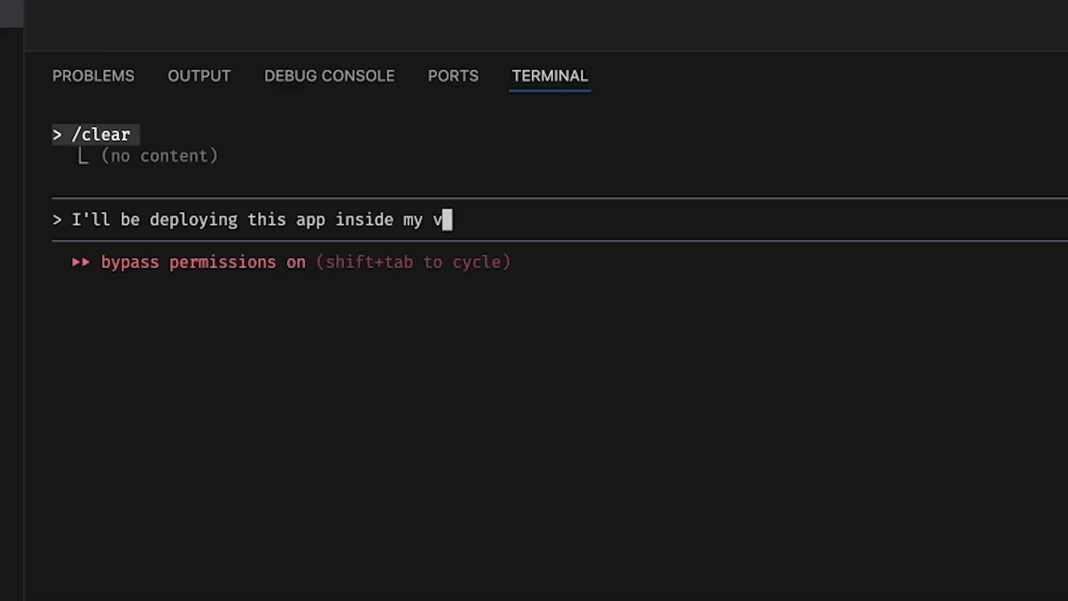
type("ps (with easypanel).")
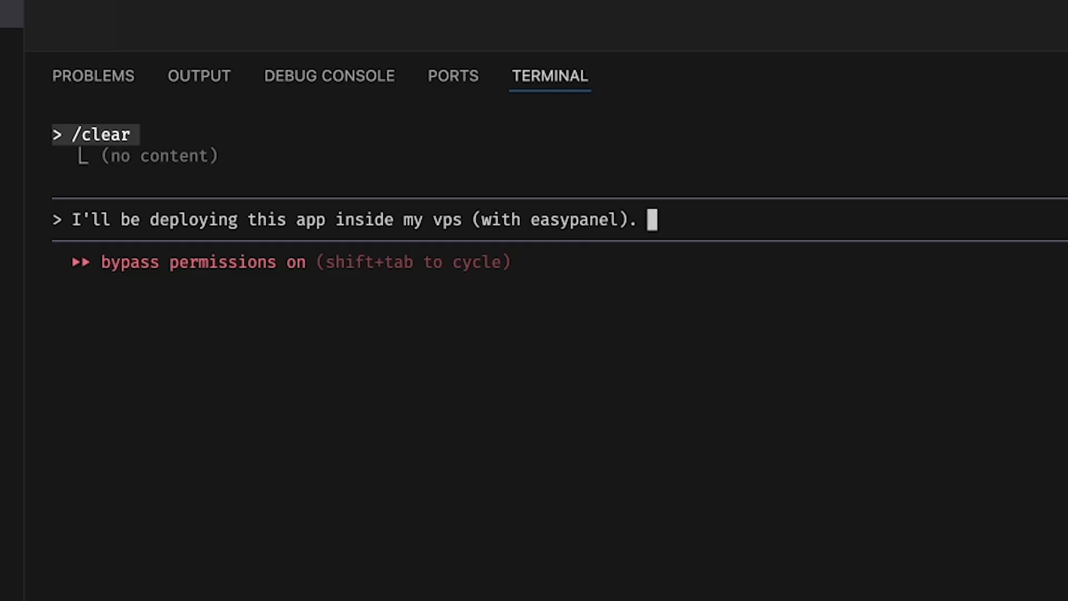
type("Help me set everything up. look at the midd")
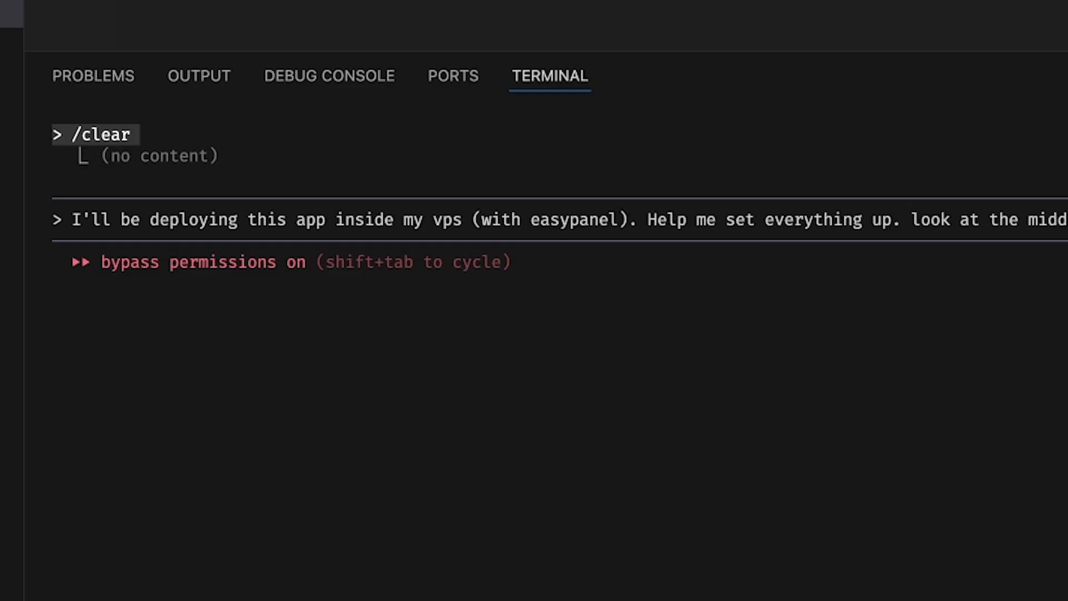
type("that I'll be using 2 domains")
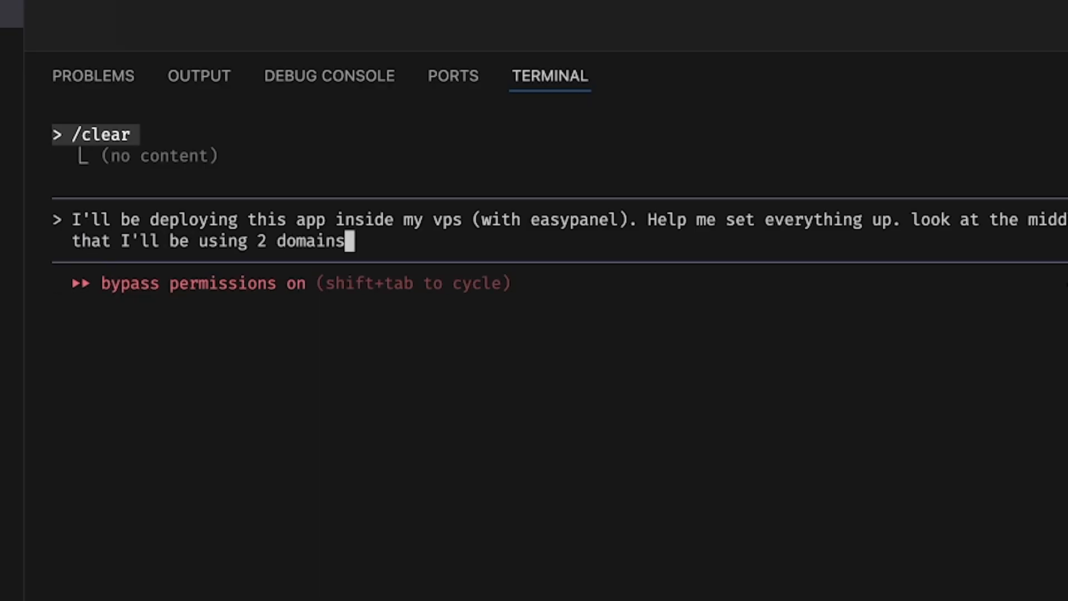
type(". one for the main app and one just for redirec")
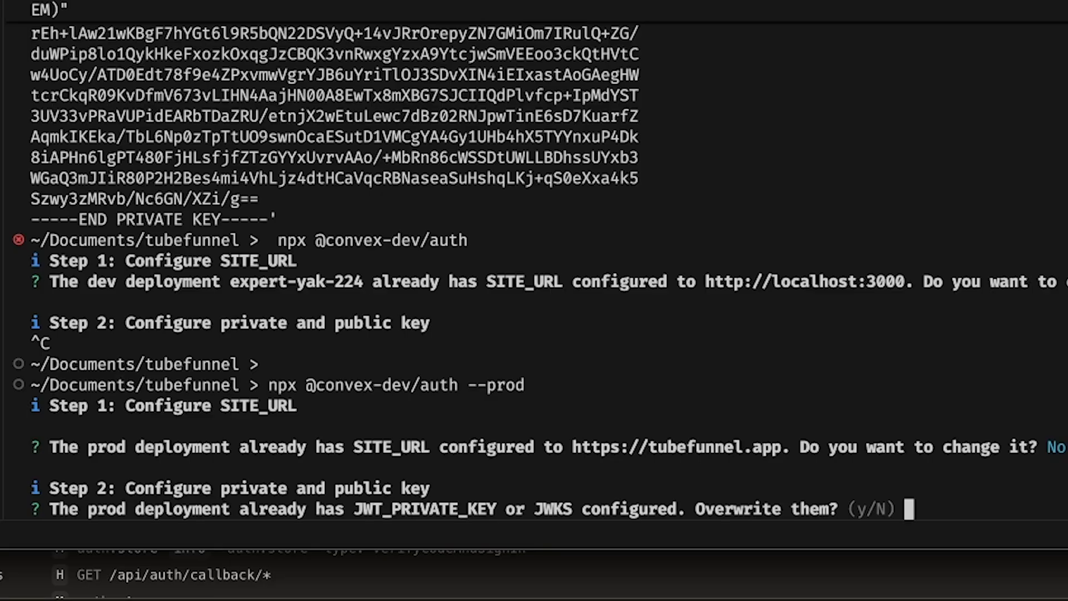
Step: Answer y to overwrite the prod deployment's JWT keys
type("y")
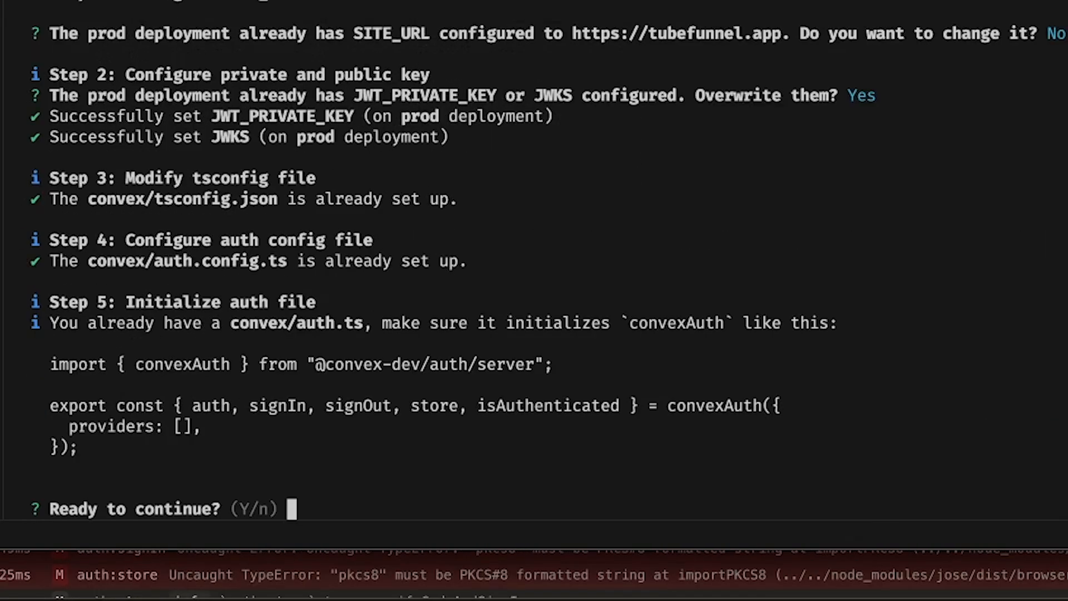
mouse_move(720, 342)
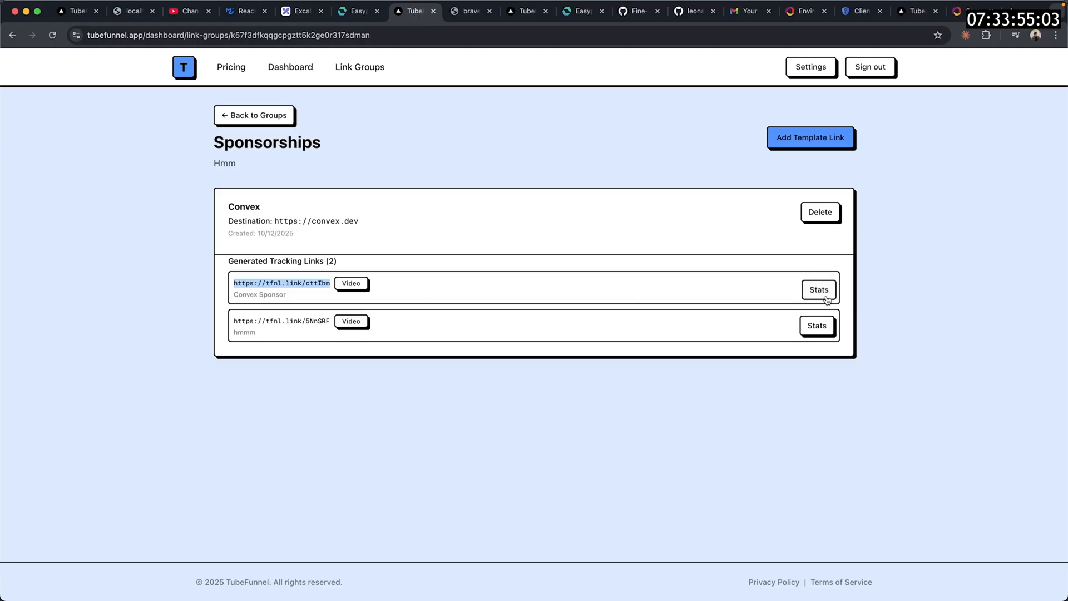
Step: View the Convex Sponsor tracking link's stats down to Recent Clicks
left_click(817, 289)
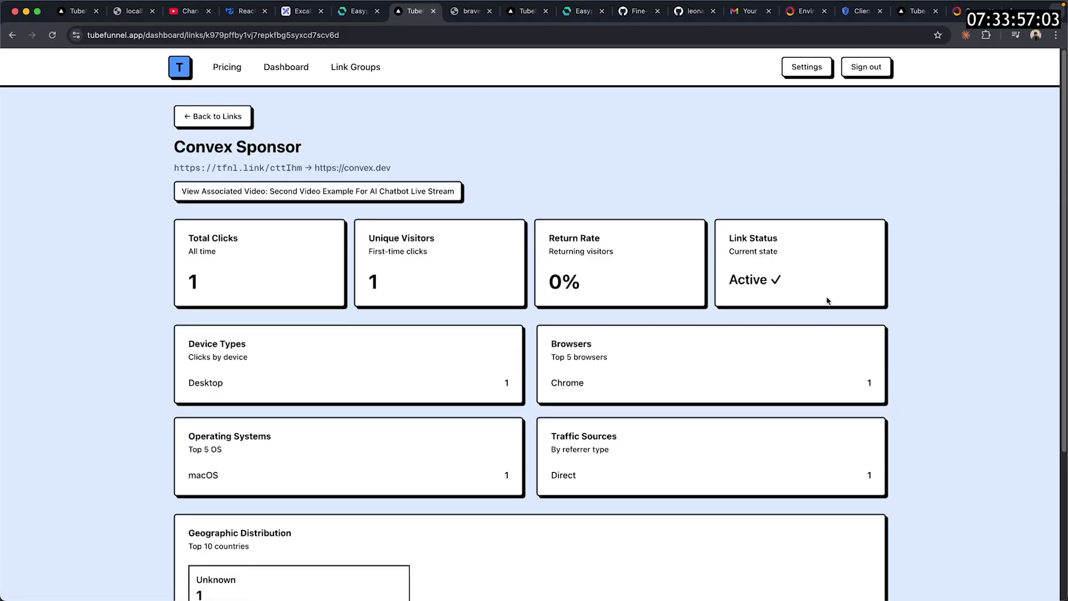
scroll("down", 3)
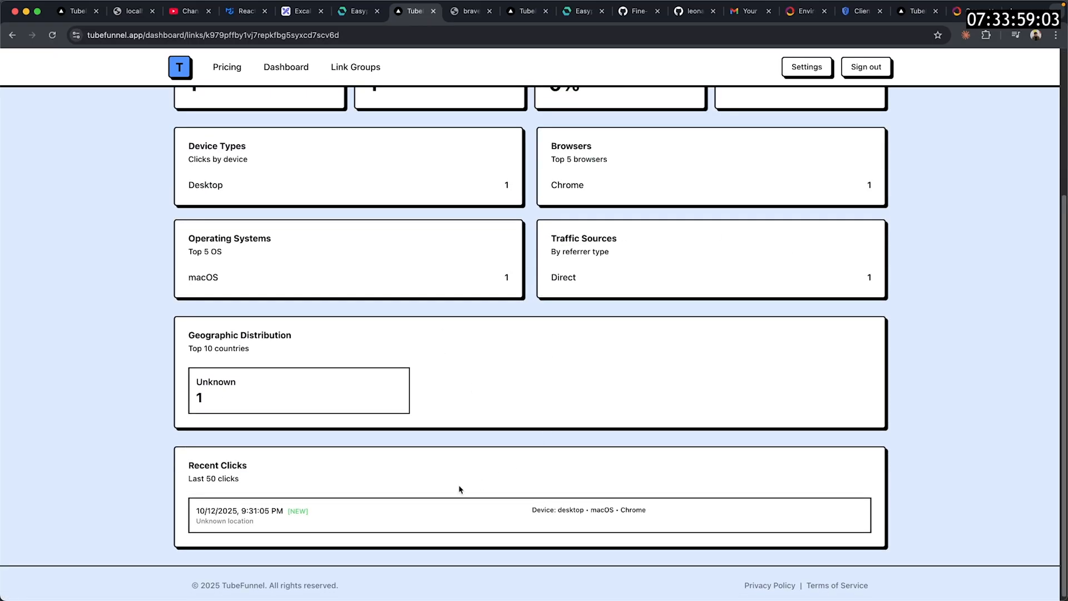
mouse_move(514, 447)
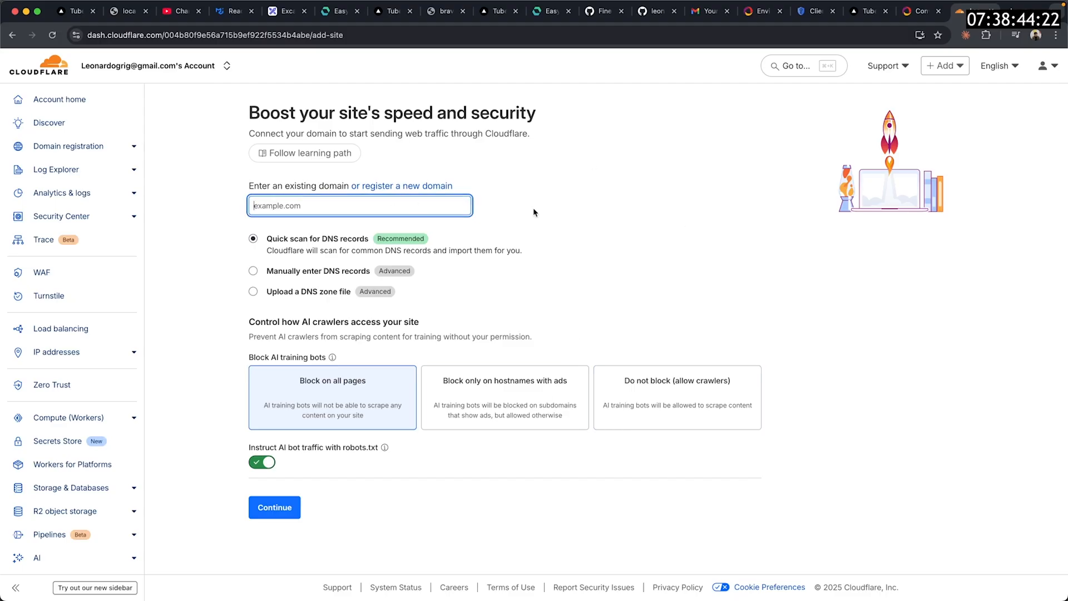
Step: Choose "Do not block (allow crawlers)" for AI training bots on the add-site form
left_click(676, 397)
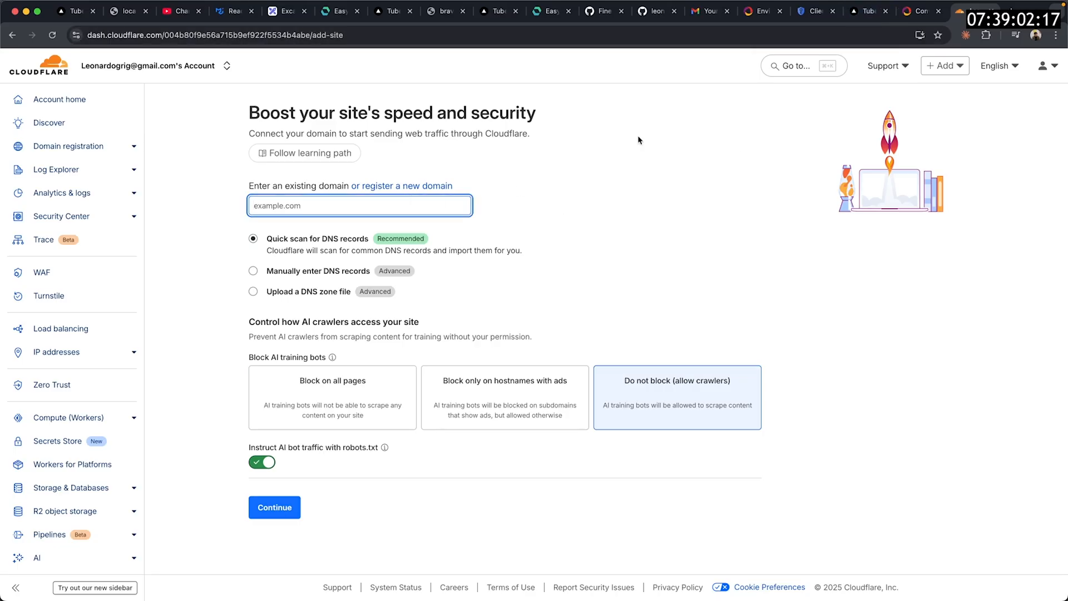
left_click(274, 507)
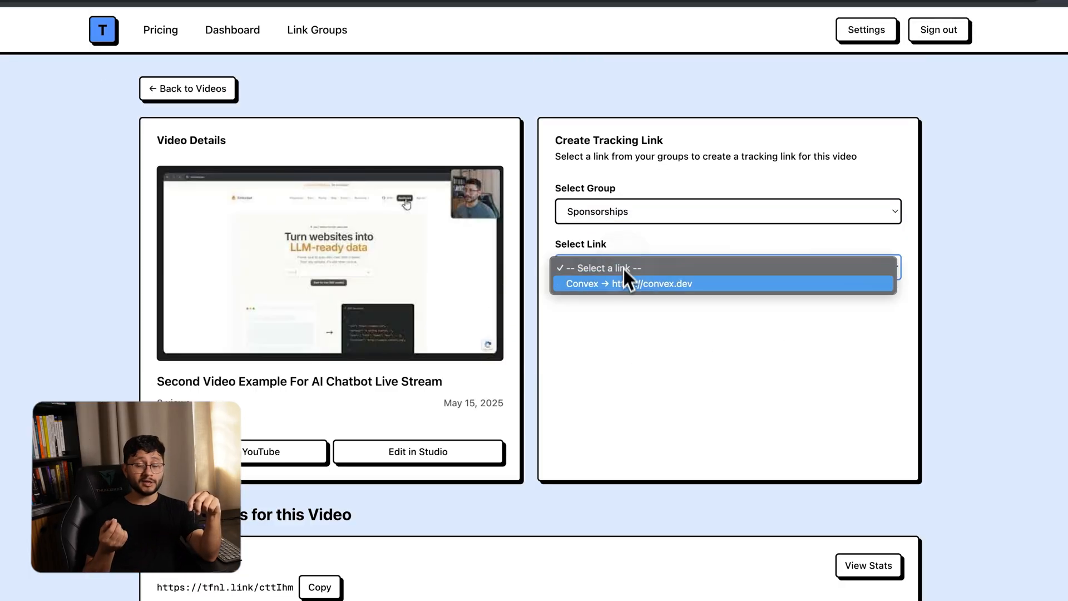
left_click(628, 284)
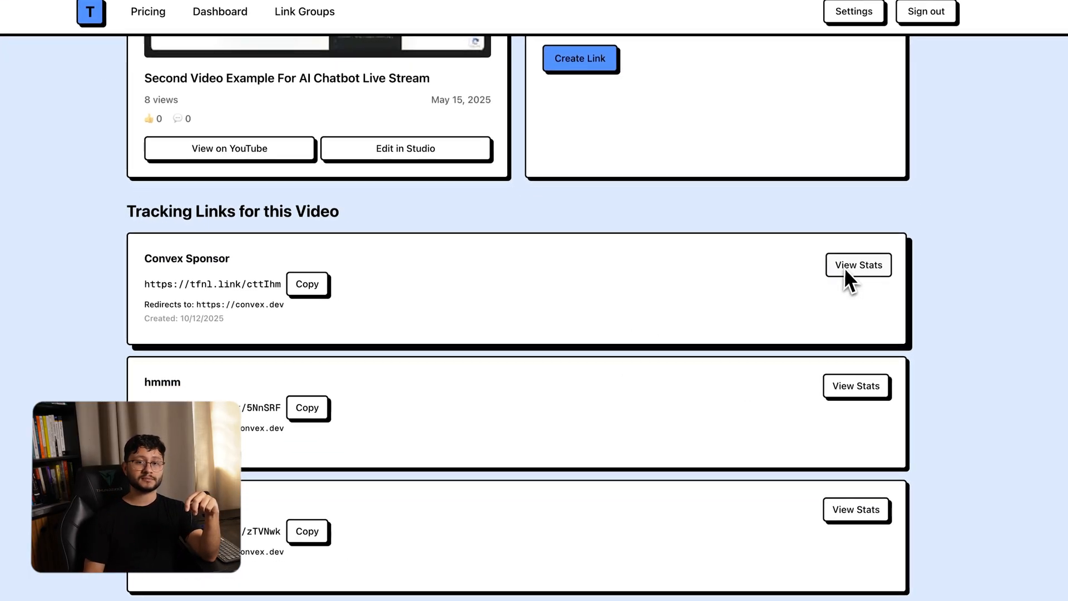